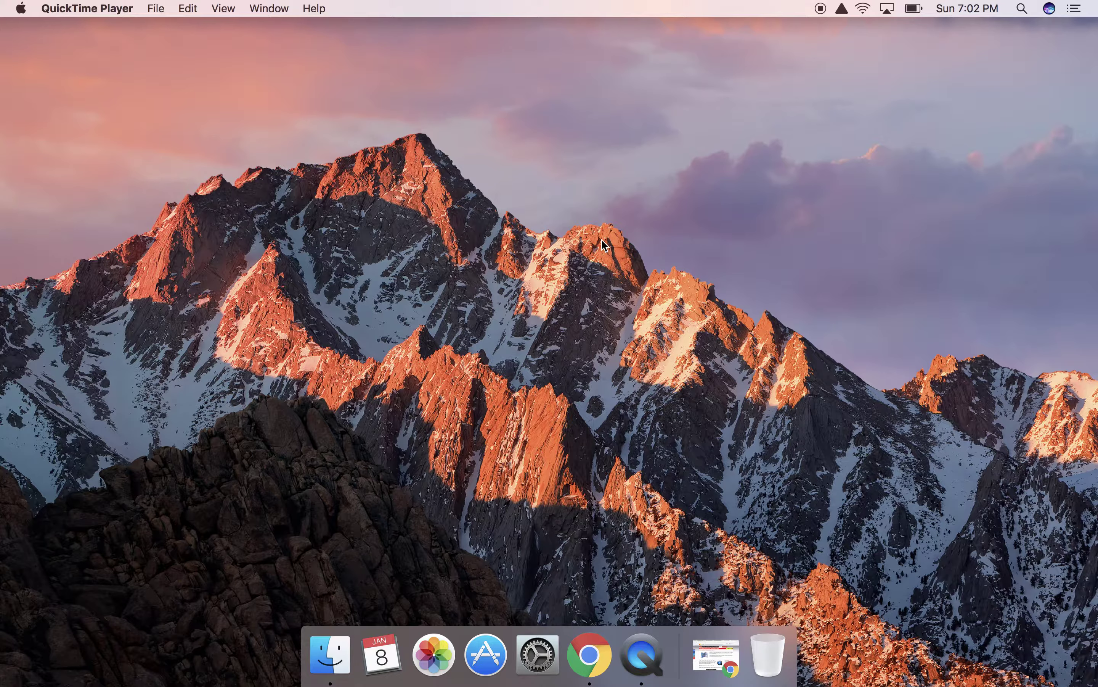
{"action": "mouse_move", "coordinate": [716, 653]}
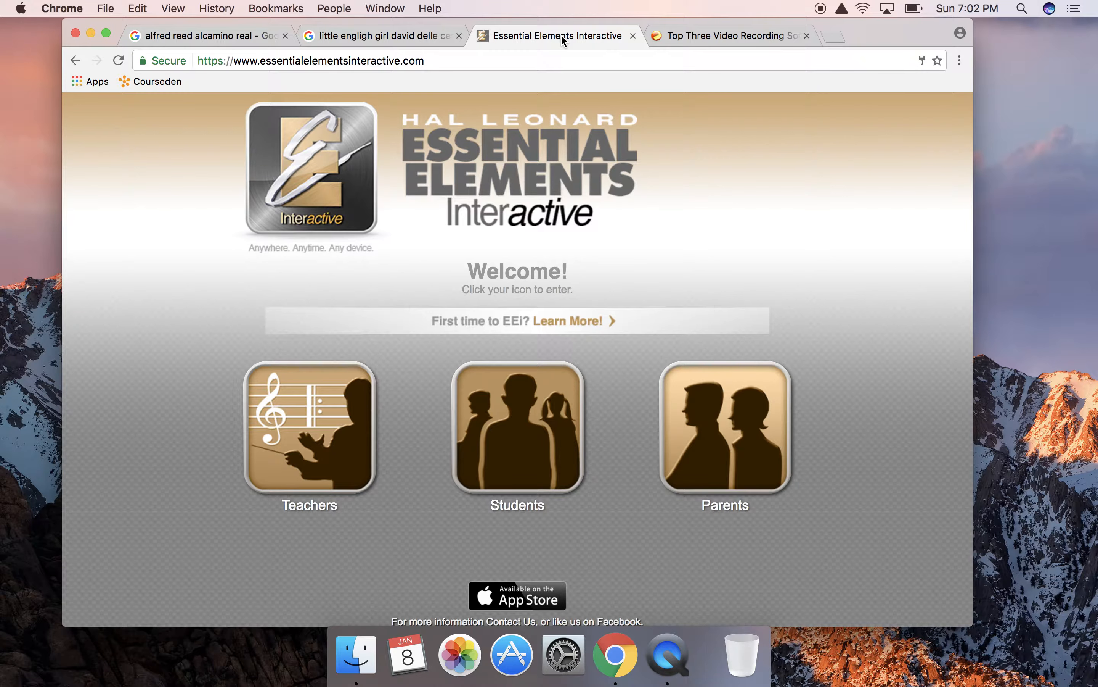
Step: Scroll the welcome page down to the Teachers, Students and Parents entry points
{"action": "scroll", "scroll_direction": "down", "scroll_amount": 3}
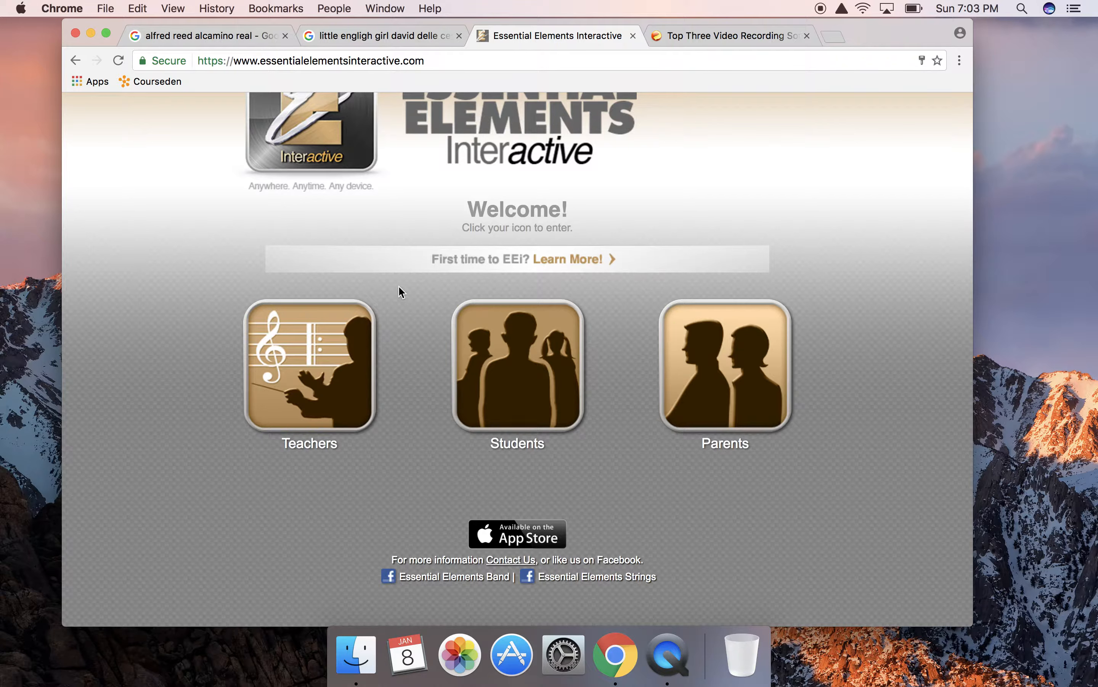
{"action": "mouse_move", "coordinate": [517, 367]}
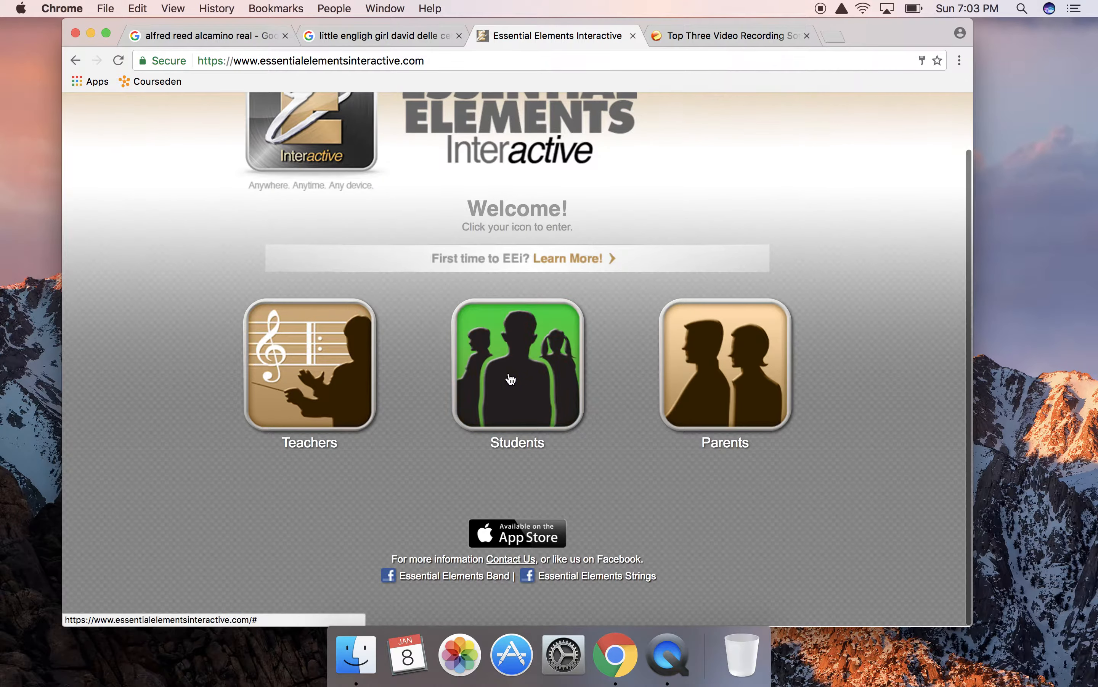
Step: Sign in through the Students entry as the suggested user 'maria' with its password
{"action": "left_click", "coordinate": [517, 368]}
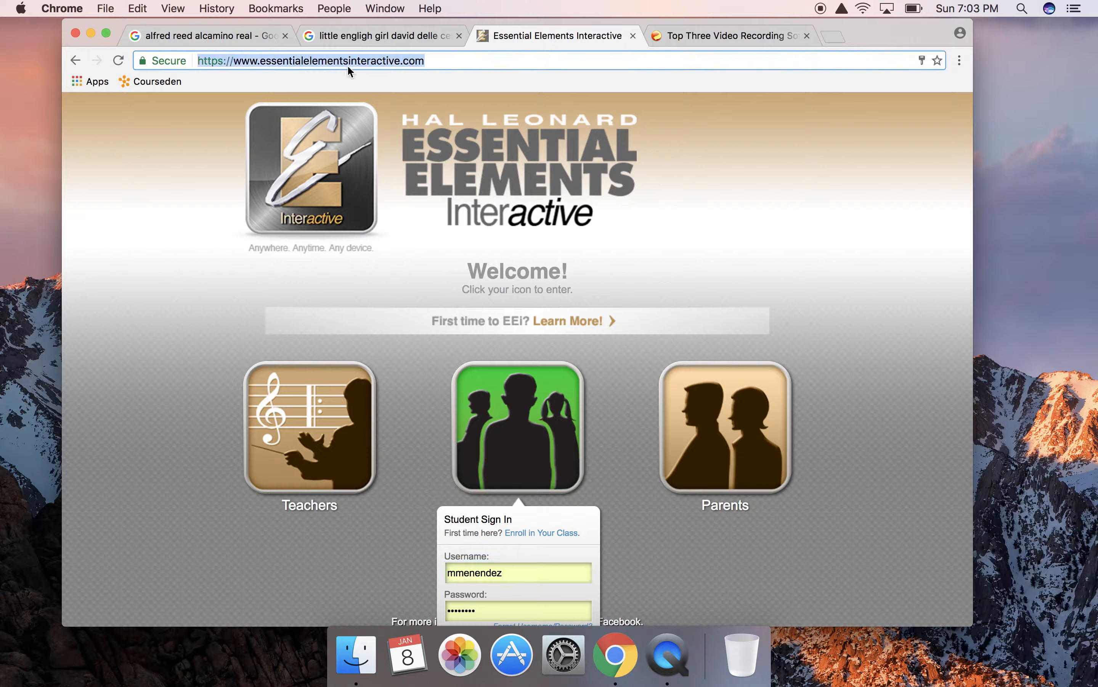
{"action": "scroll", "scroll_direction": "down", "scroll_amount": 3}
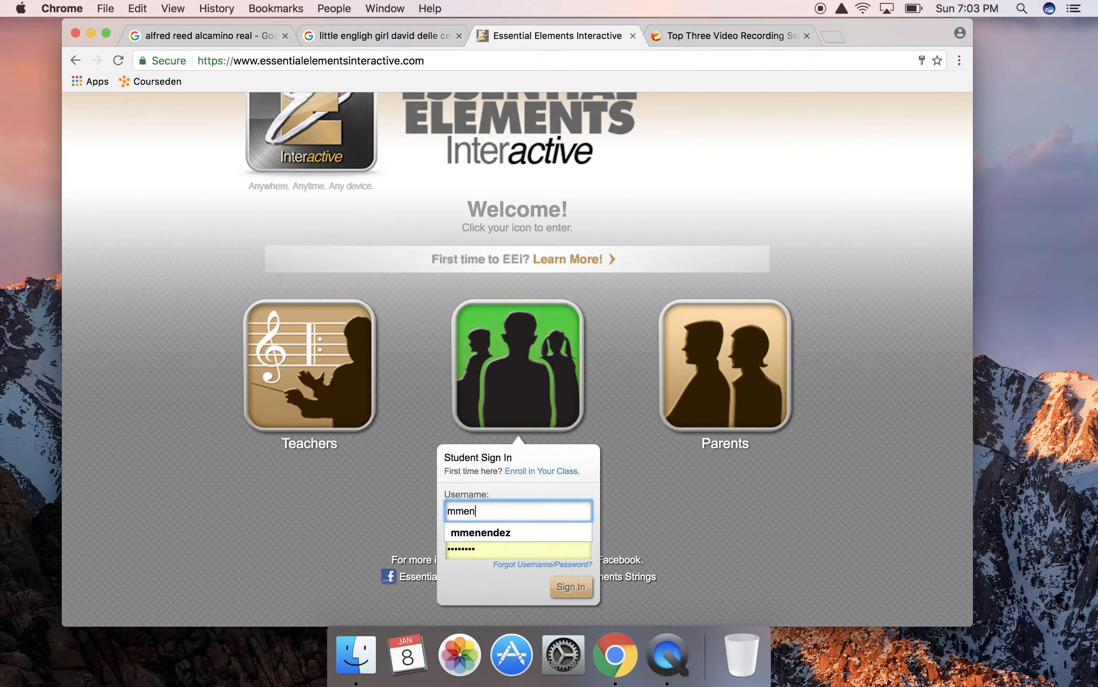
{"action": "type", "text": "maria"}
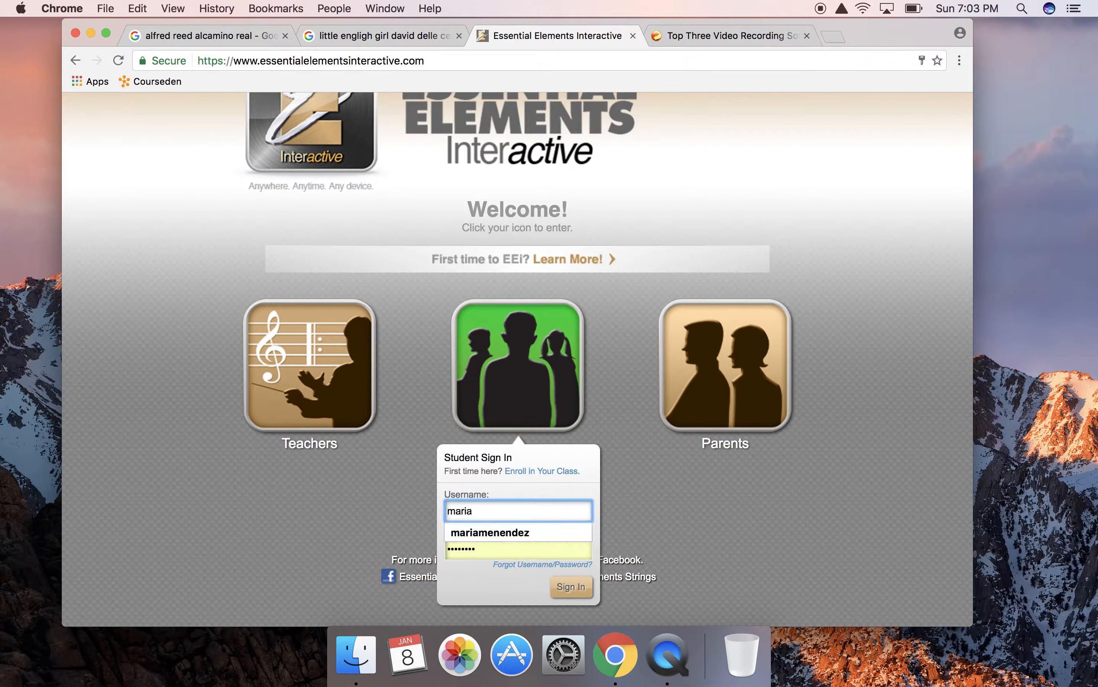
{"action": "left_click", "coordinate": [489, 532]}
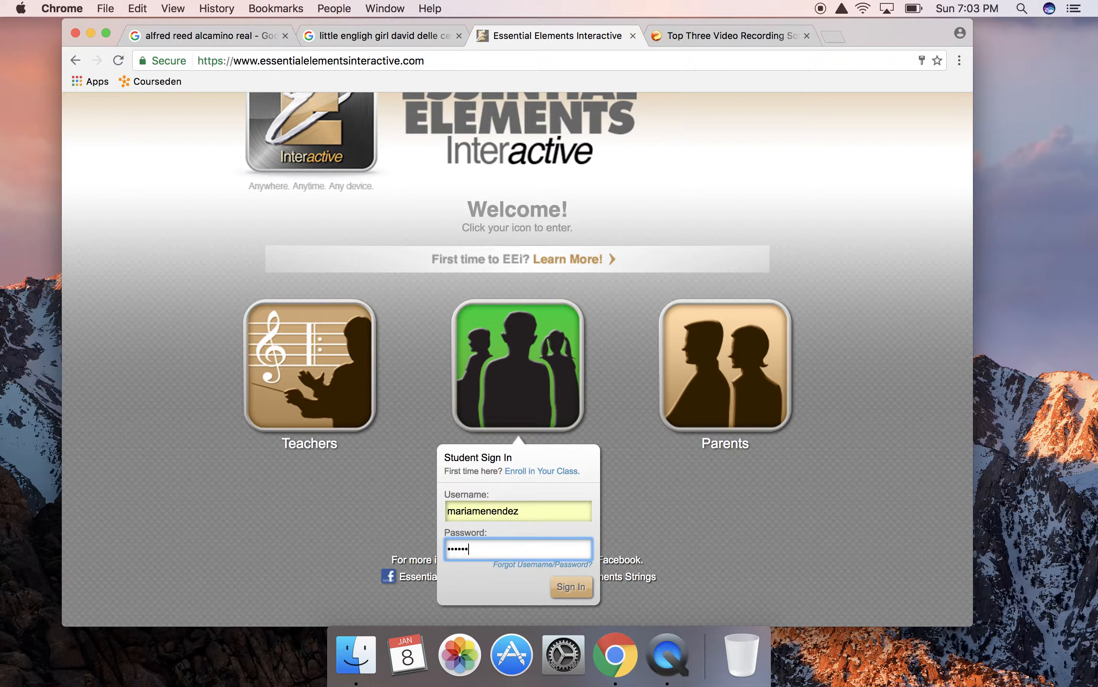
{"action": "left_click", "coordinate": [570, 586]}
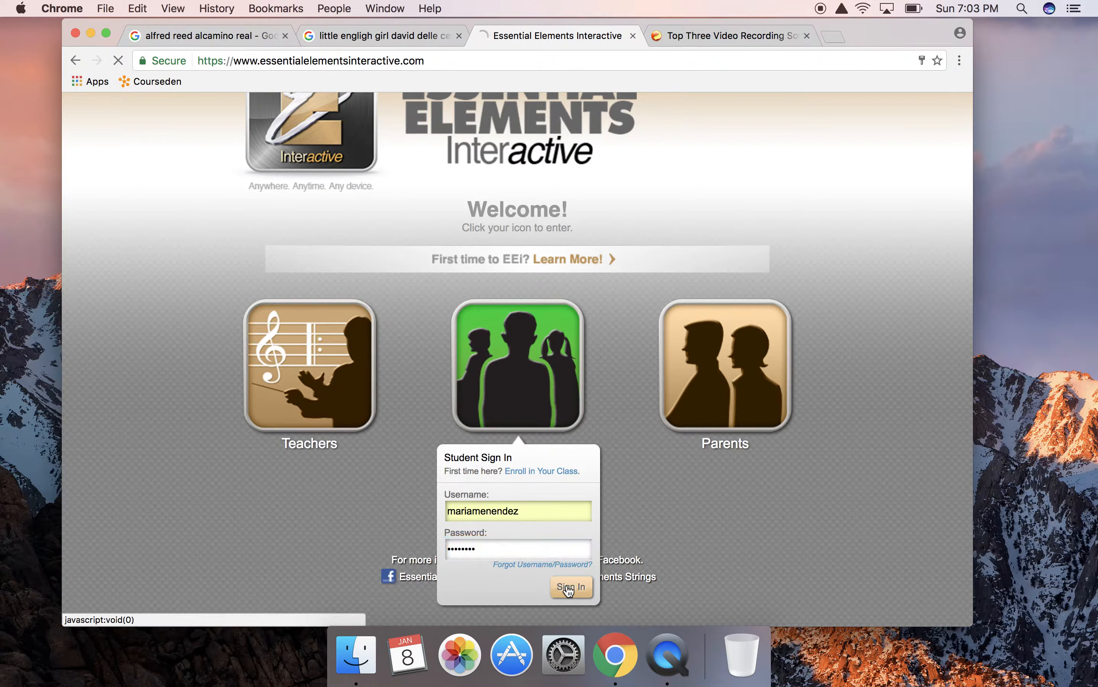
{"action": "left_click", "coordinate": [571, 588]}
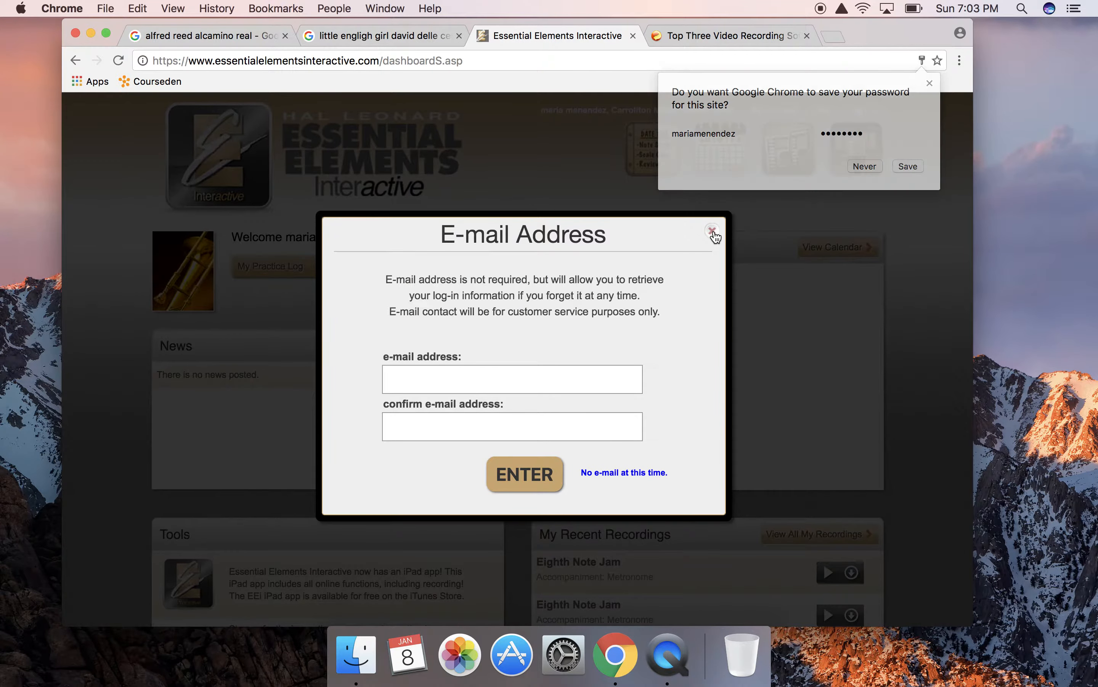
Step: Dismiss the e-mail prompt and open the Spring Check Up assignment under My Assignments
{"action": "left_click", "coordinate": [713, 231]}
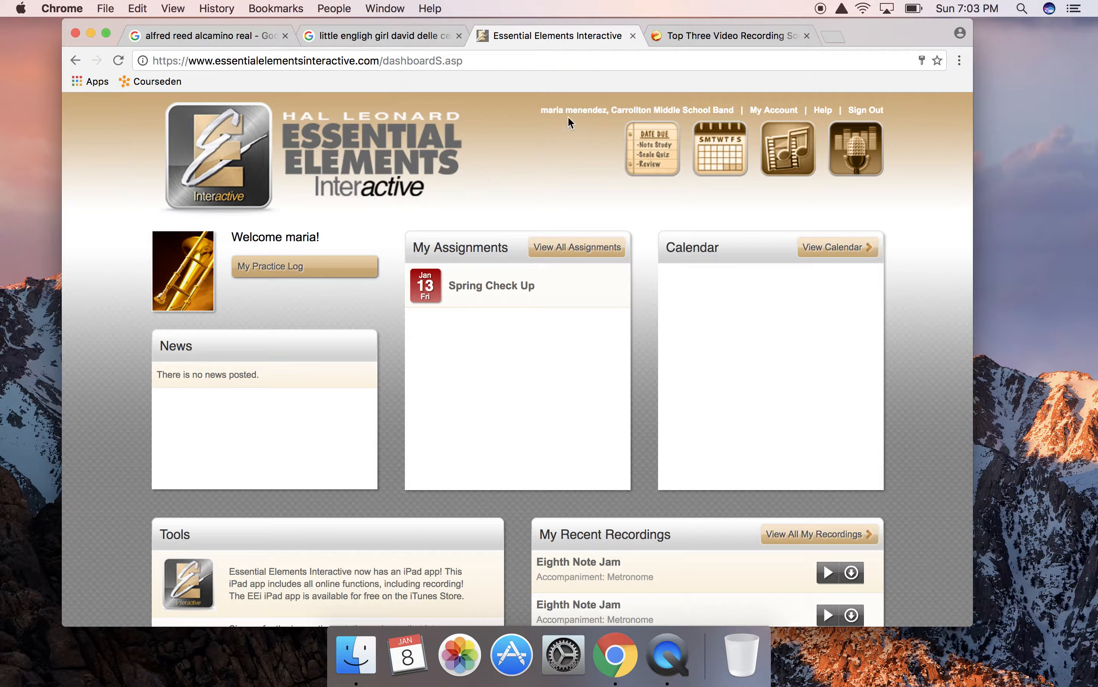
{"action": "mouse_move", "coordinate": [535, 156]}
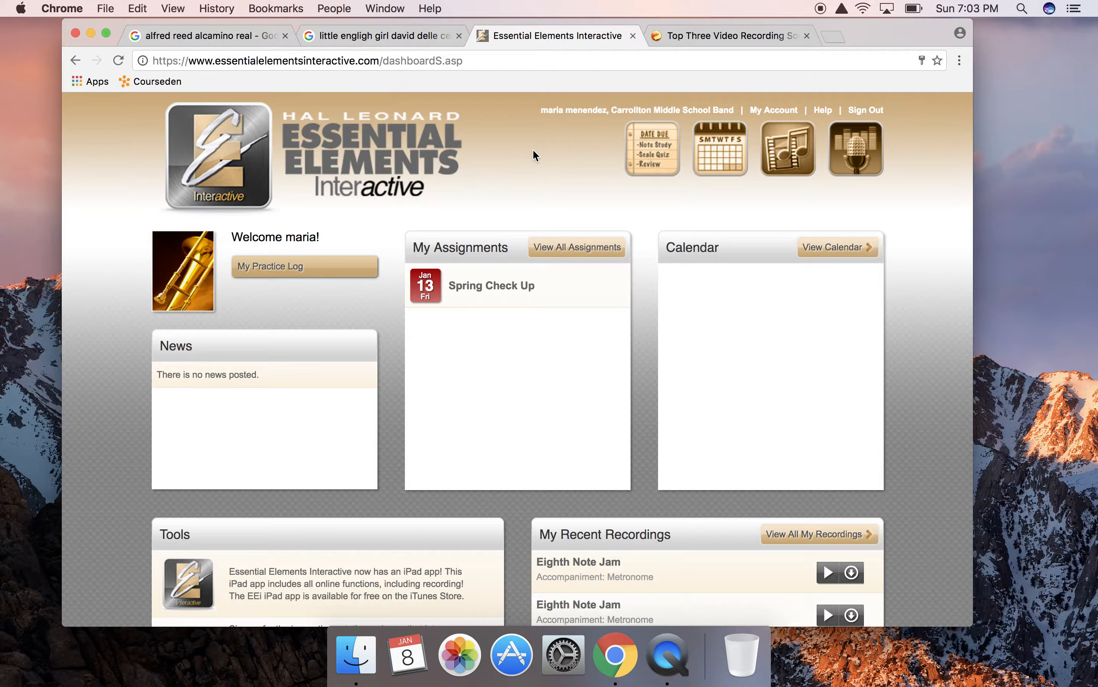
{"action": "mouse_move", "coordinate": [466, 247]}
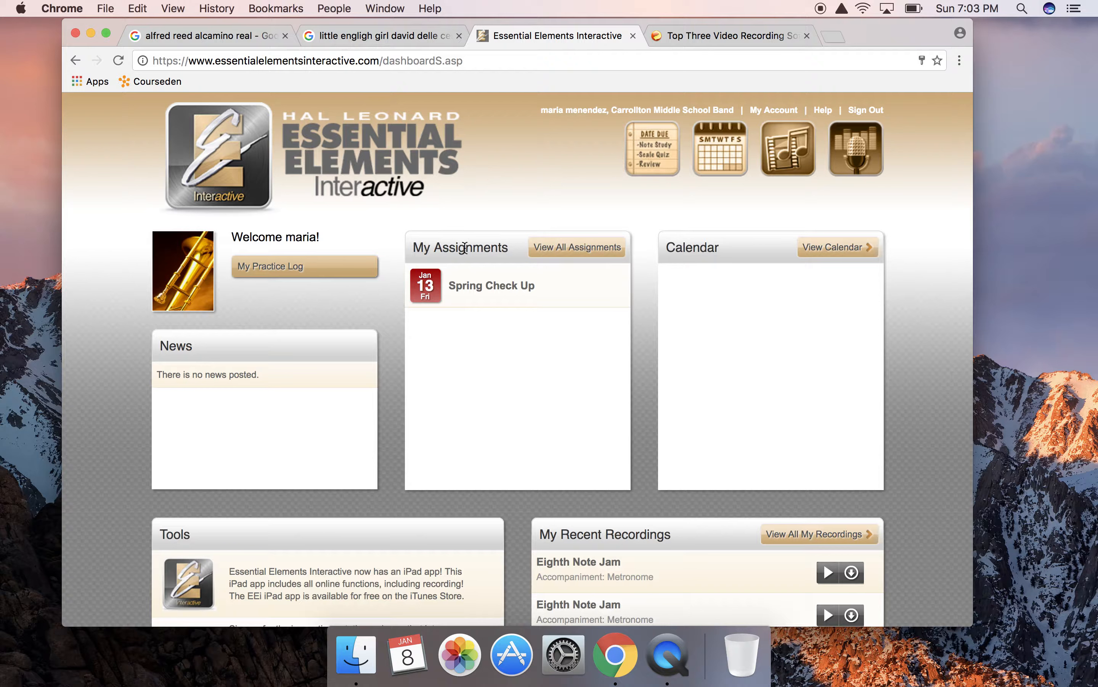
{"action": "mouse_move", "coordinate": [511, 395]}
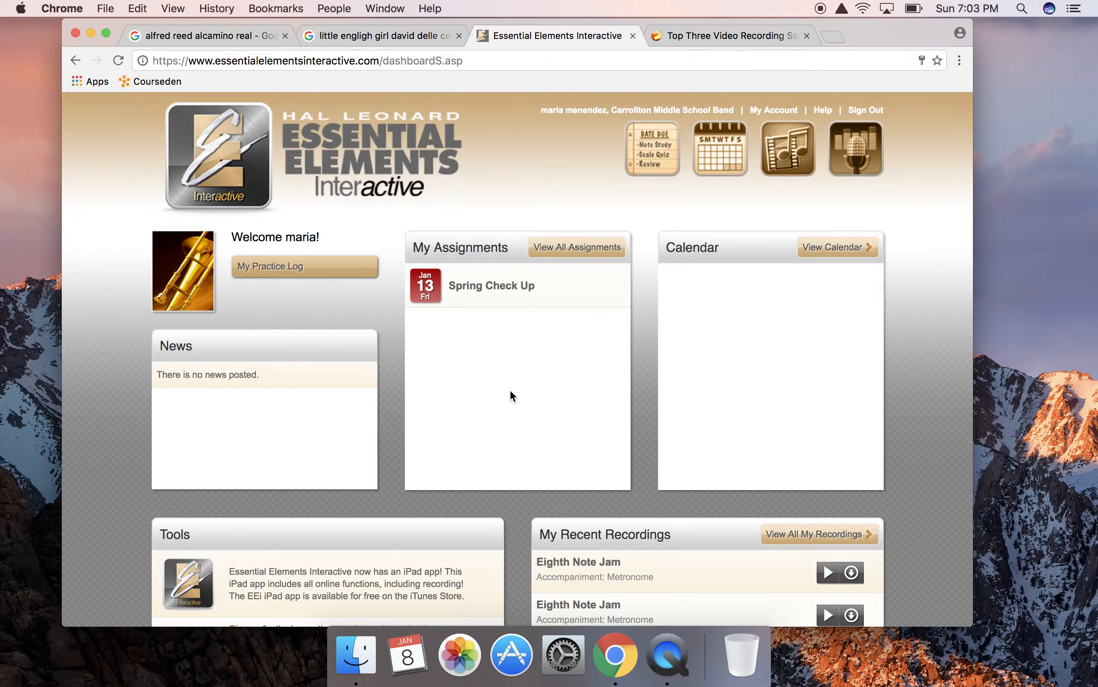
{"action": "scroll", "scroll_direction": "down", "scroll_amount": 3}
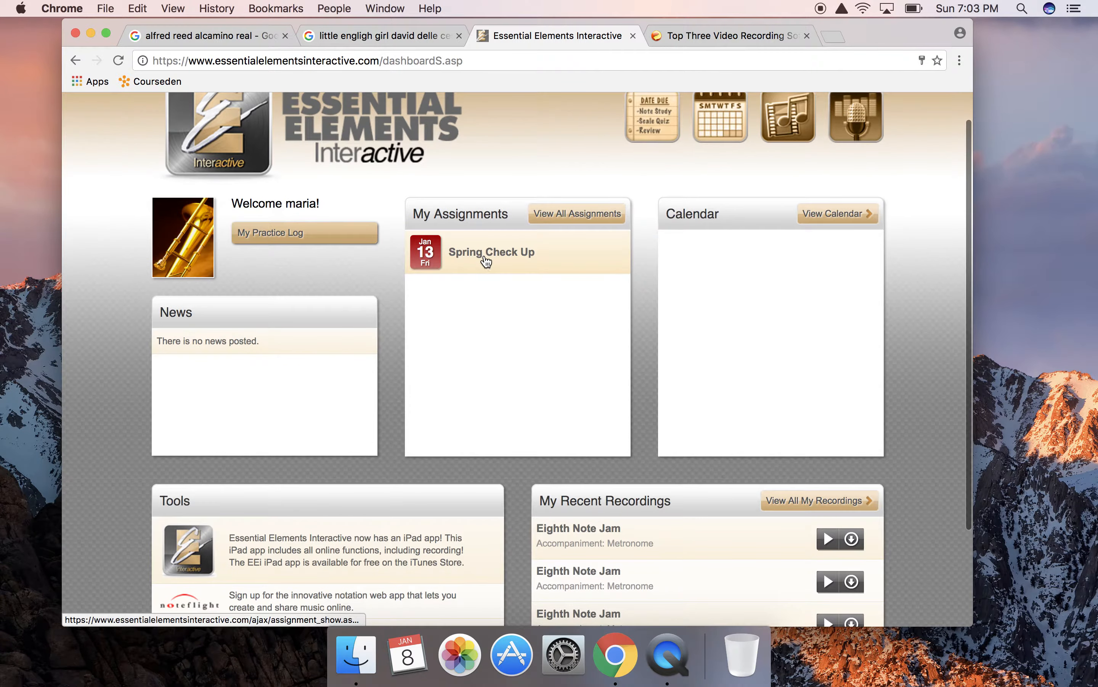
{"action": "left_click", "coordinate": [492, 252]}
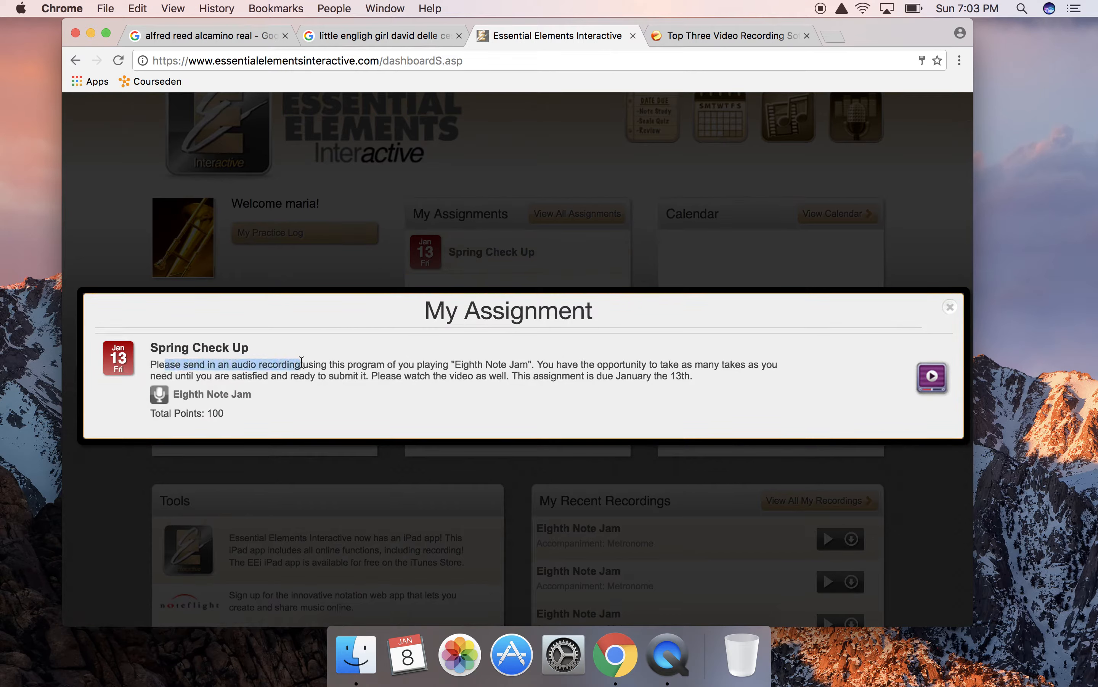
{"action": "mouse_move", "coordinate": [577, 428]}
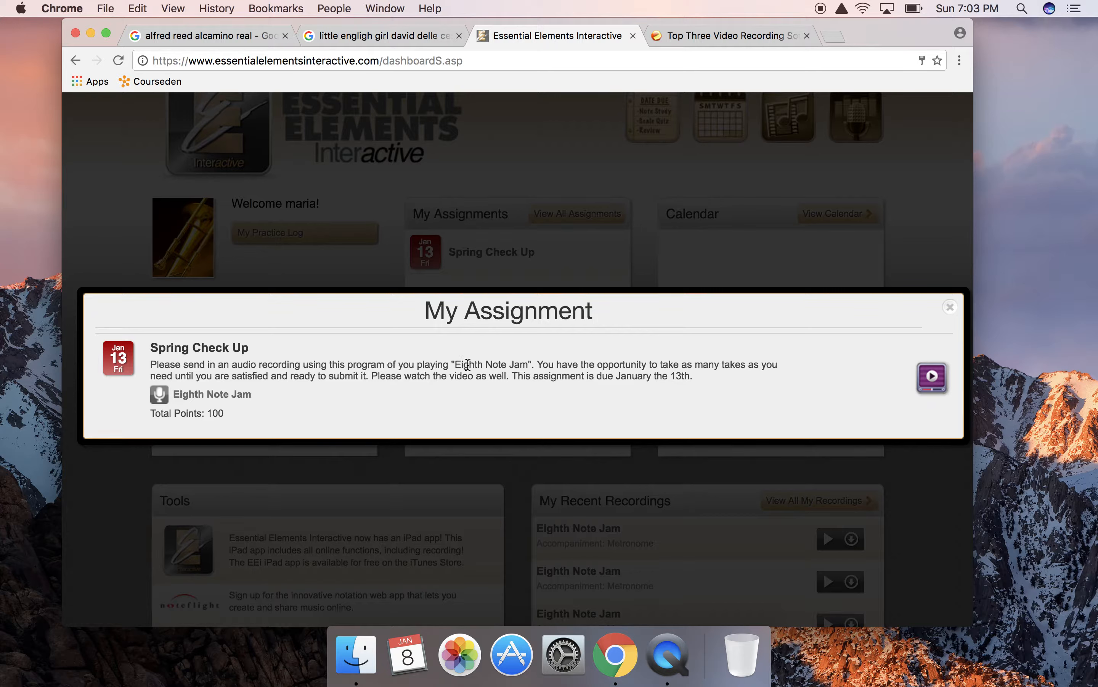
{"action": "mouse_move", "coordinate": [932, 379]}
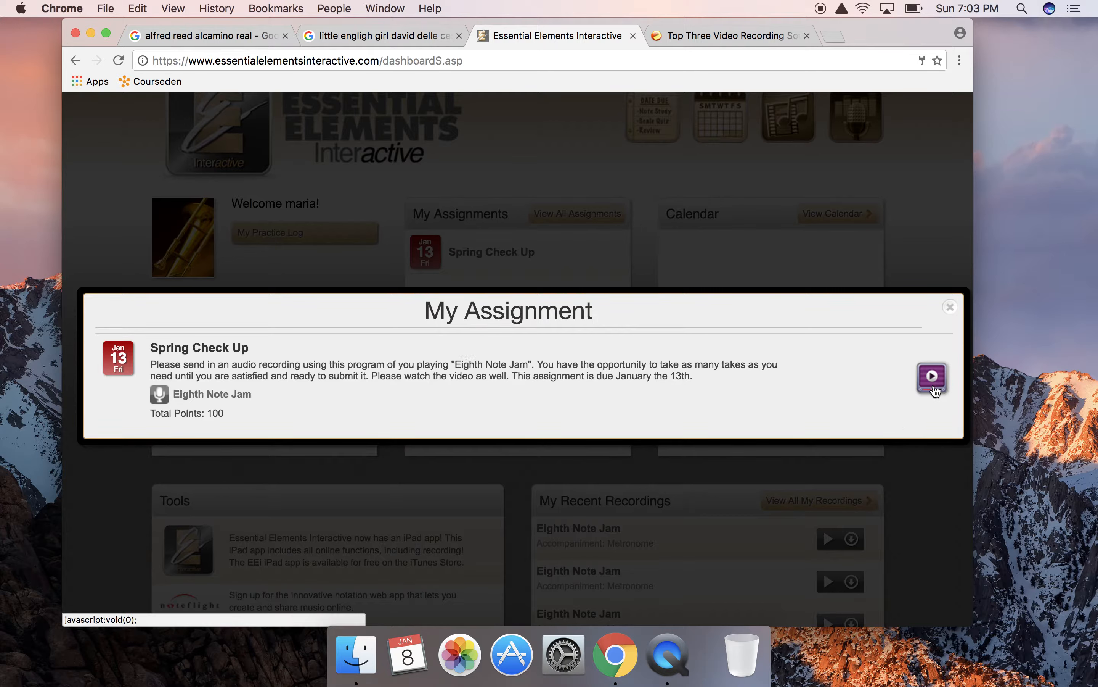
{"action": "left_click", "coordinate": [932, 378]}
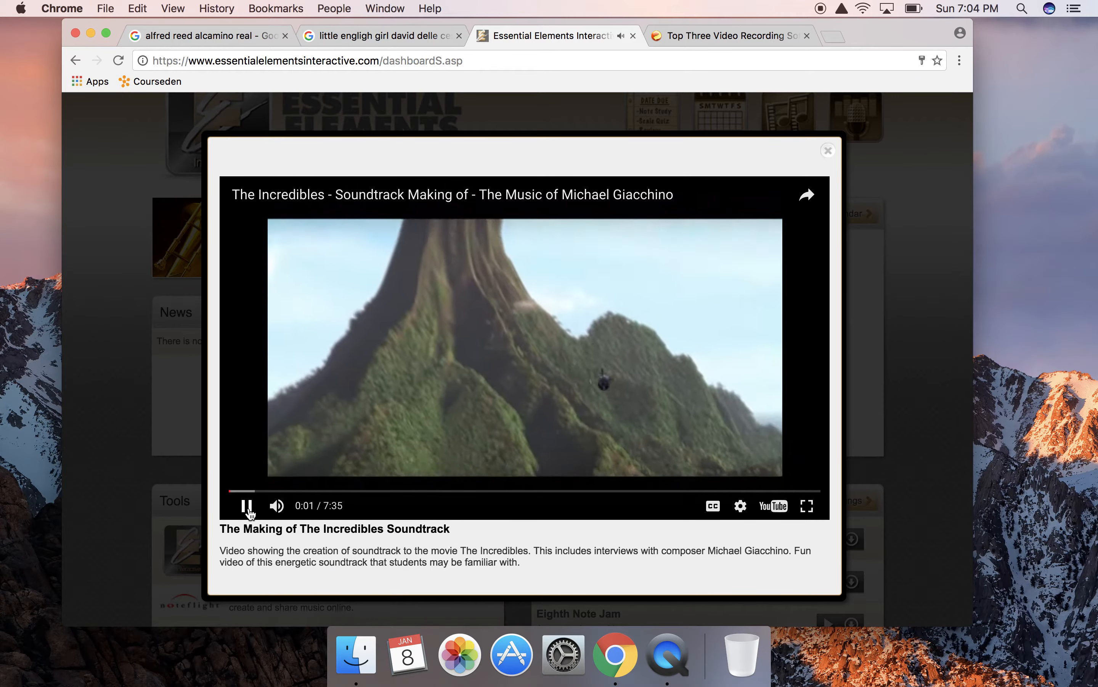
{"action": "left_click", "coordinate": [246, 505]}
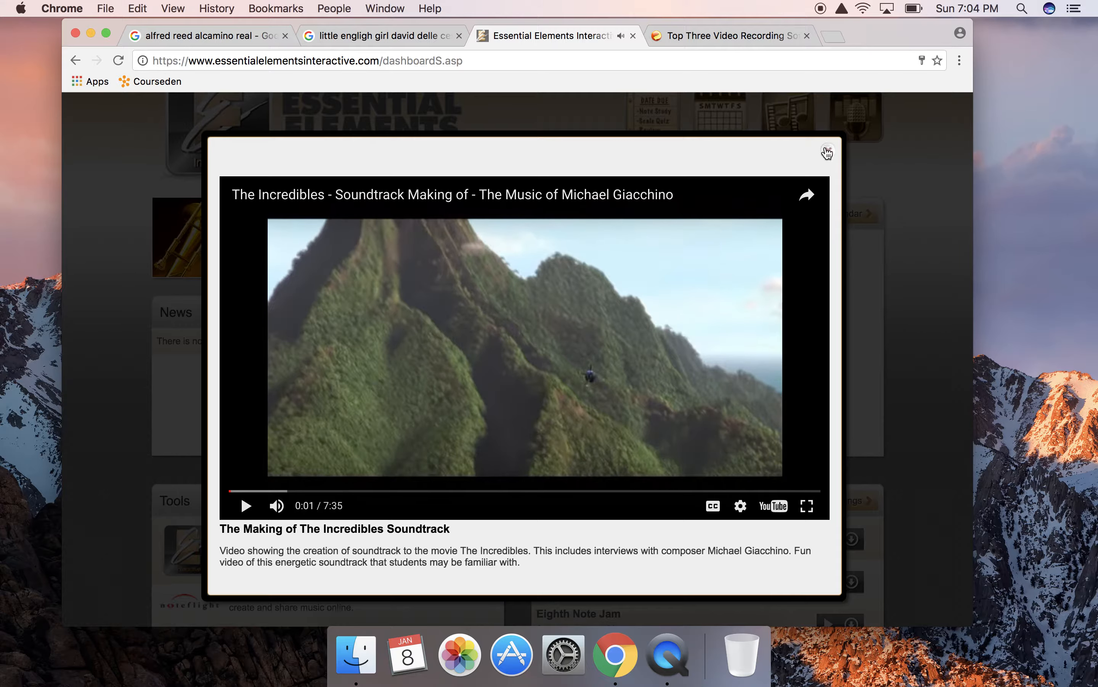
{"action": "left_click", "coordinate": [828, 152]}
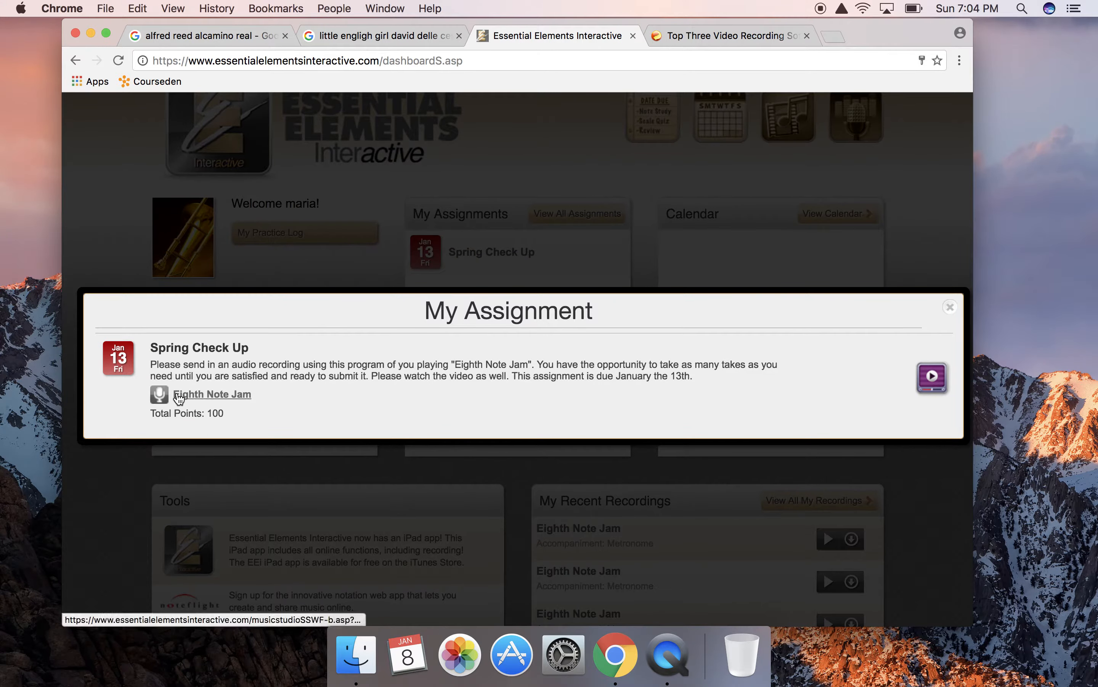
{"action": "mouse_move", "coordinate": [233, 401]}
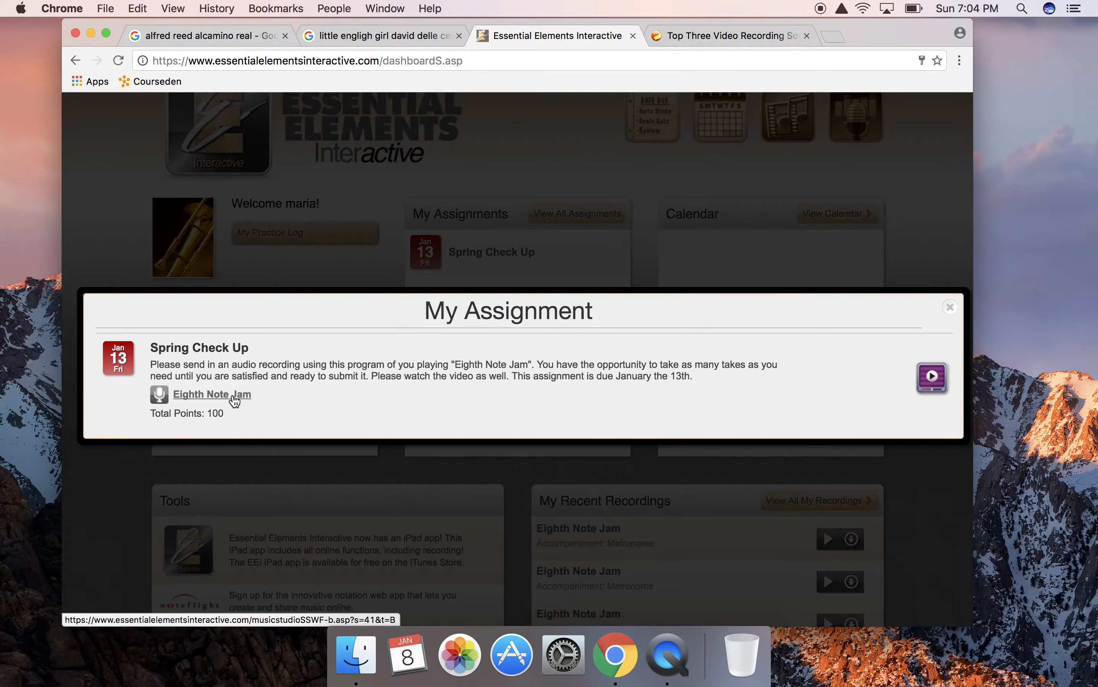
Step: Open Eighth Note Jam, allow and remember camera/microphone access, and close the Flash privacy panel
{"action": "left_click", "coordinate": [210, 393]}
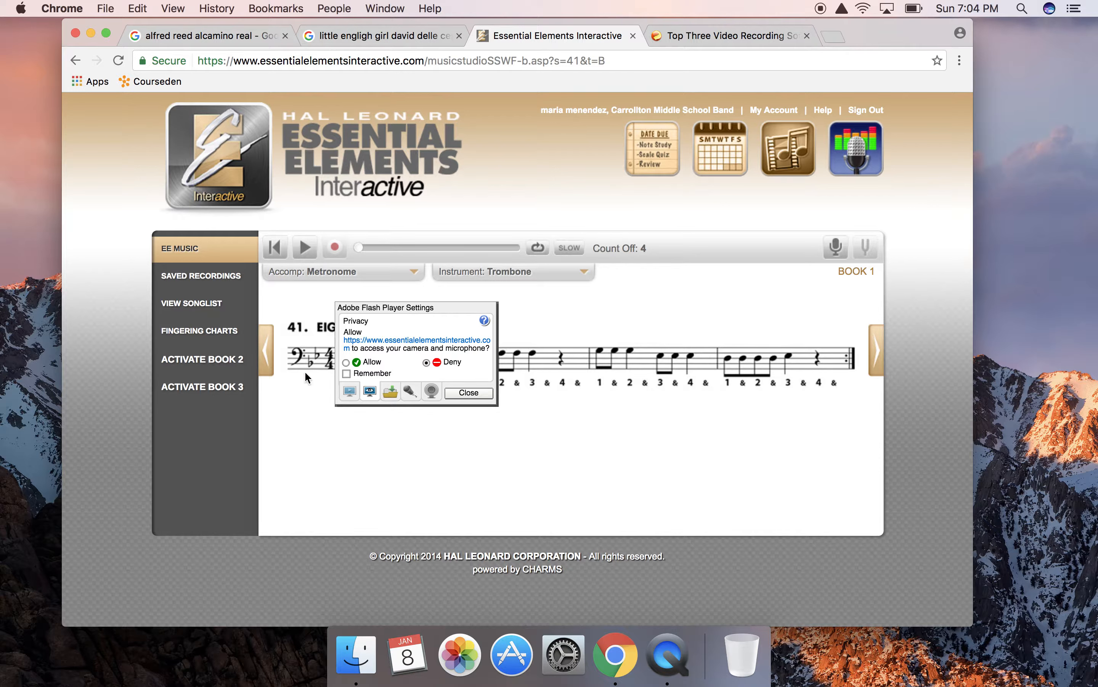
{"action": "left_click", "coordinate": [347, 361]}
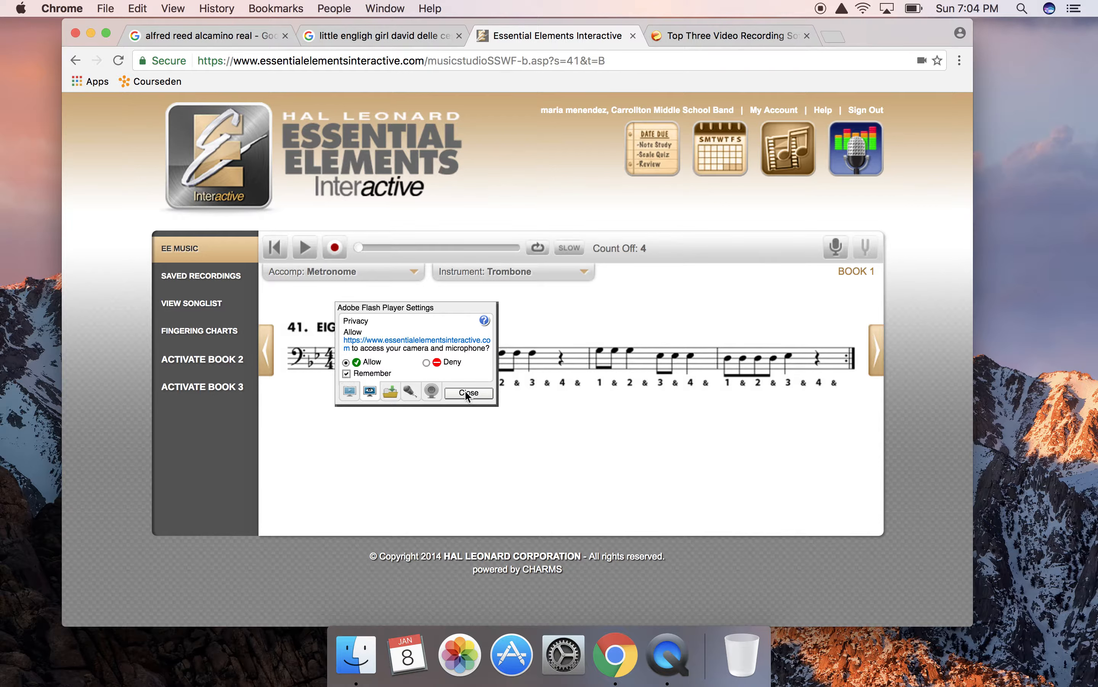
{"action": "left_click", "coordinate": [467, 392]}
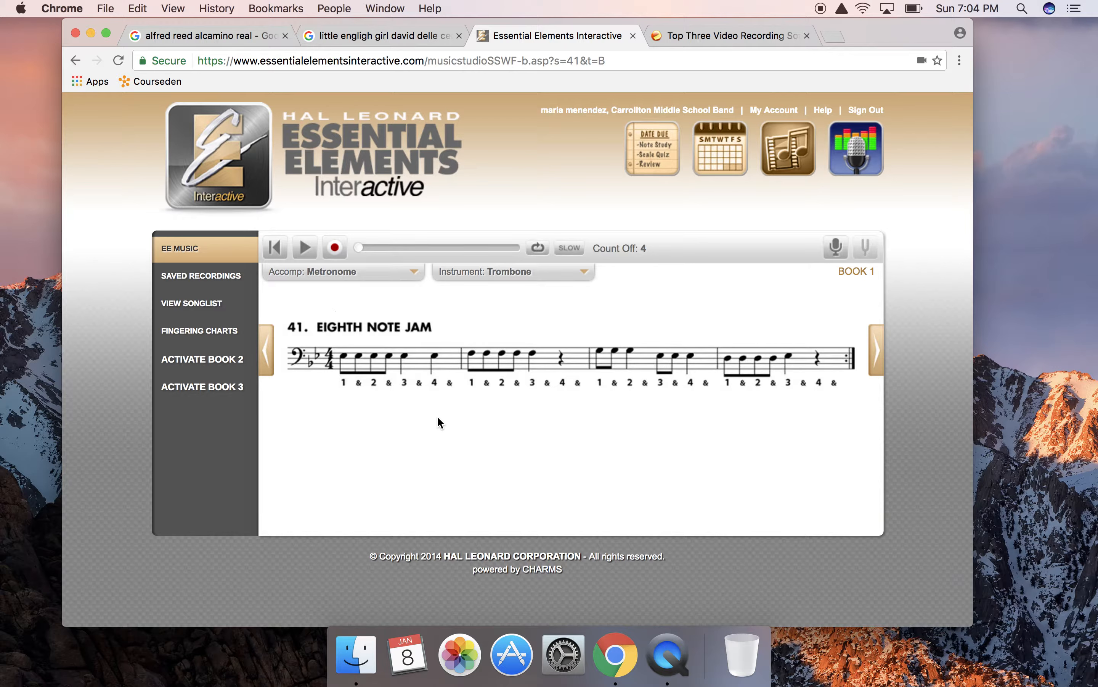
{"action": "left_click", "coordinate": [342, 271]}
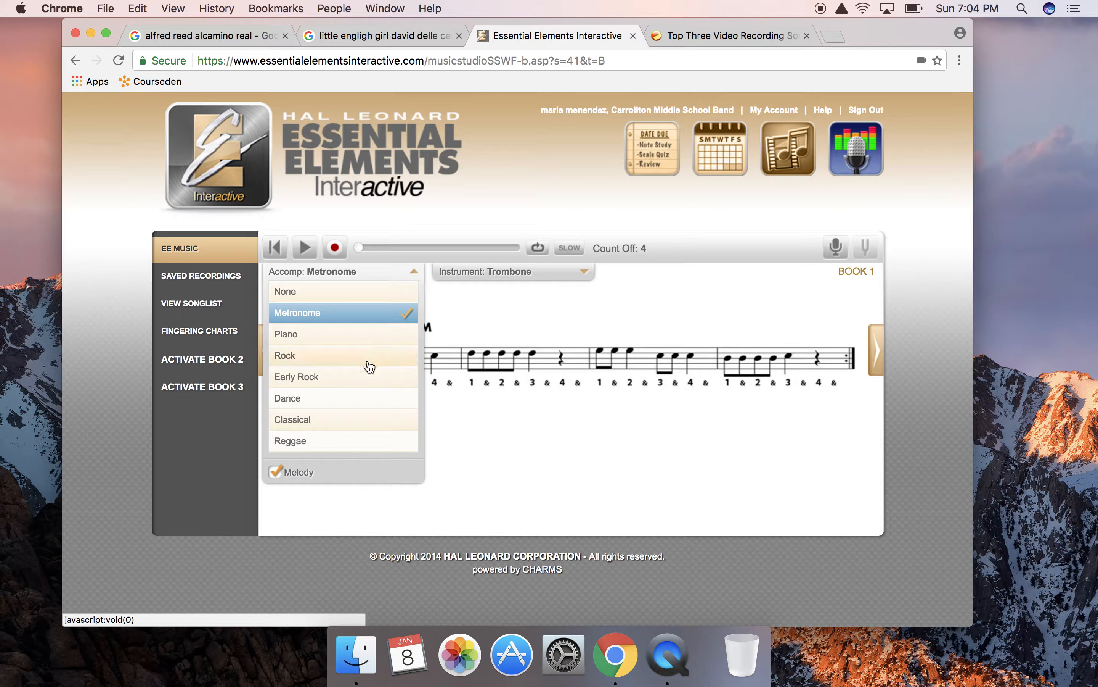
{"action": "left_click", "coordinate": [286, 356]}
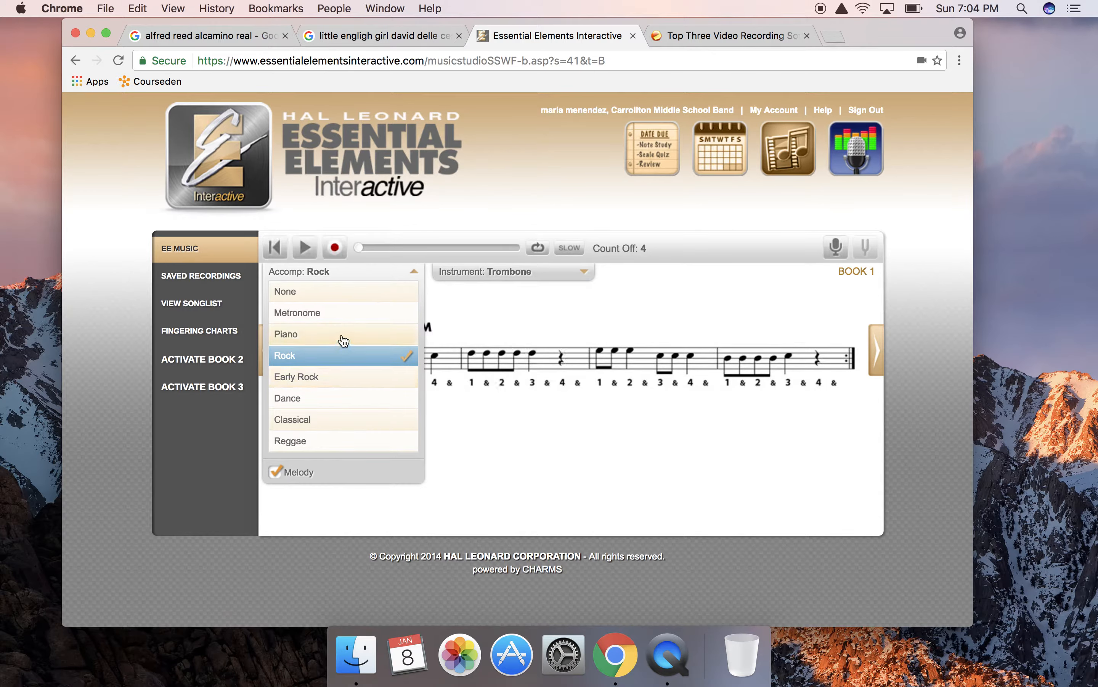
{"action": "left_click", "coordinate": [286, 333]}
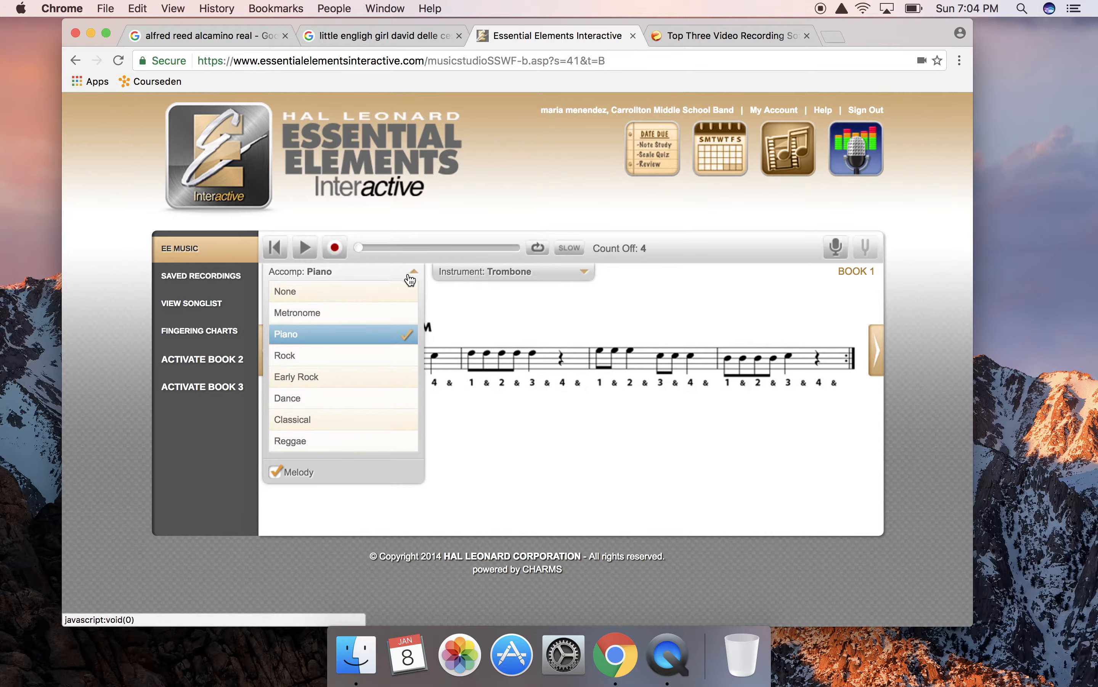
{"action": "left_click", "coordinate": [285, 290]}
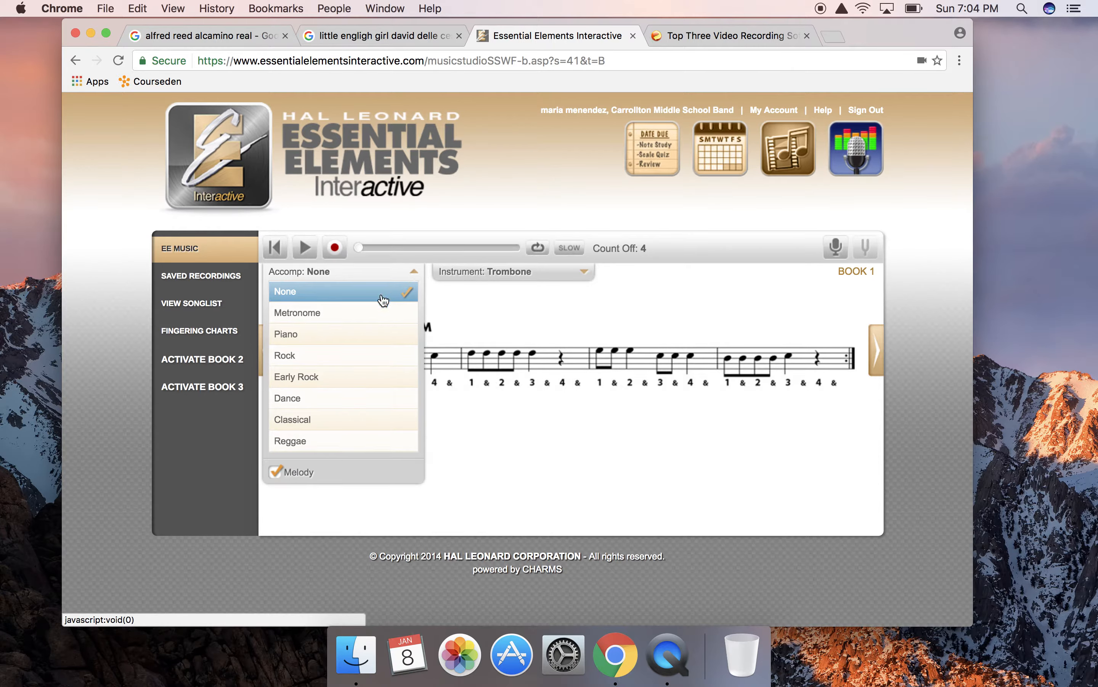
{"action": "mouse_move", "coordinate": [302, 296]}
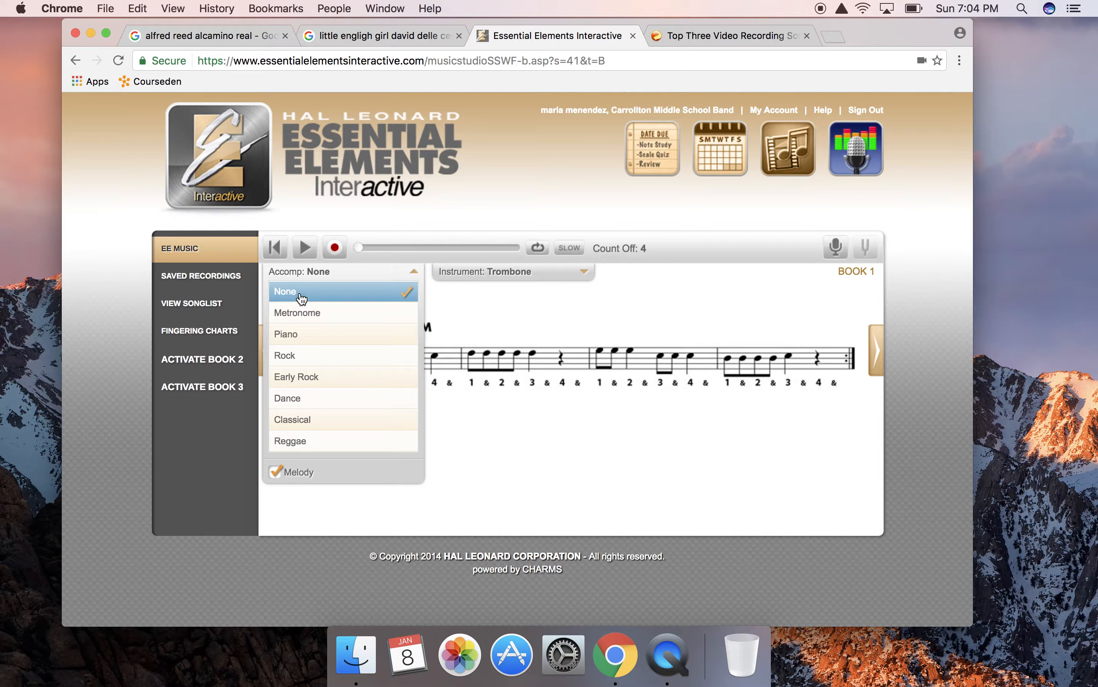
{"action": "left_click", "coordinate": [297, 313]}
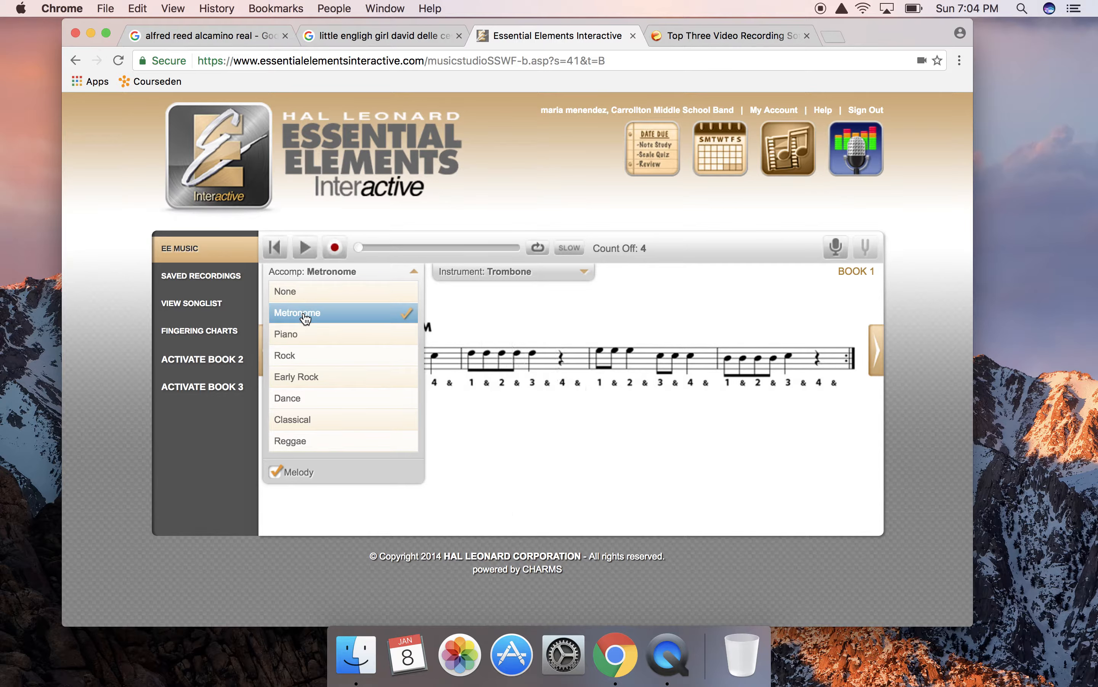
{"action": "mouse_move", "coordinate": [309, 321]}
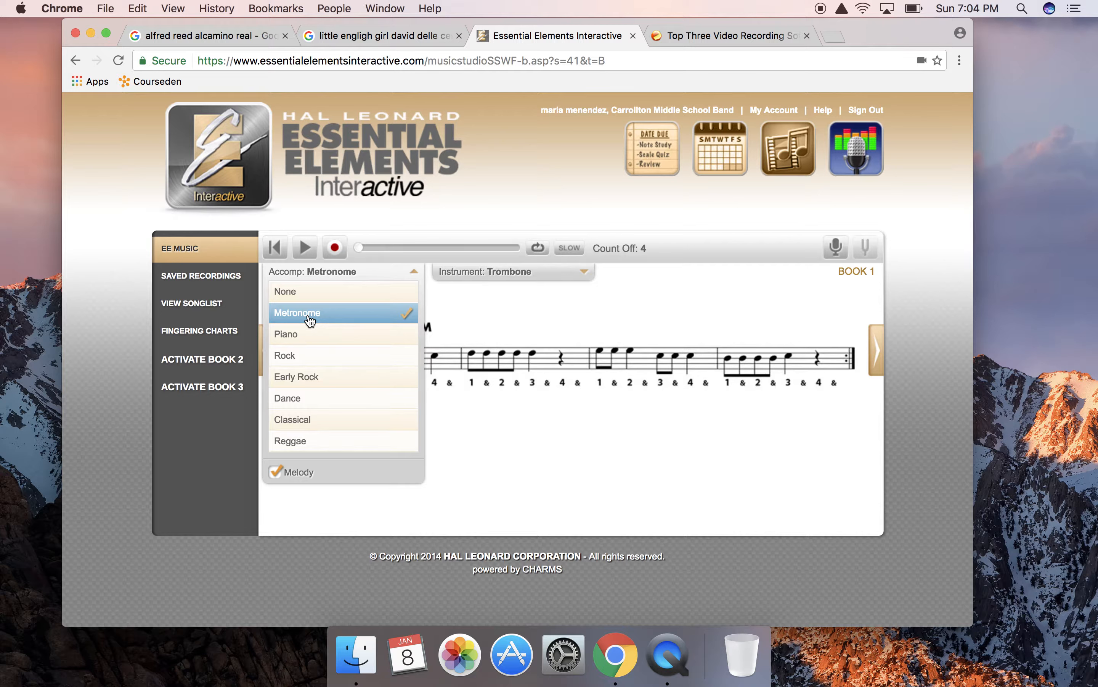
{"action": "mouse_move", "coordinate": [417, 272]}
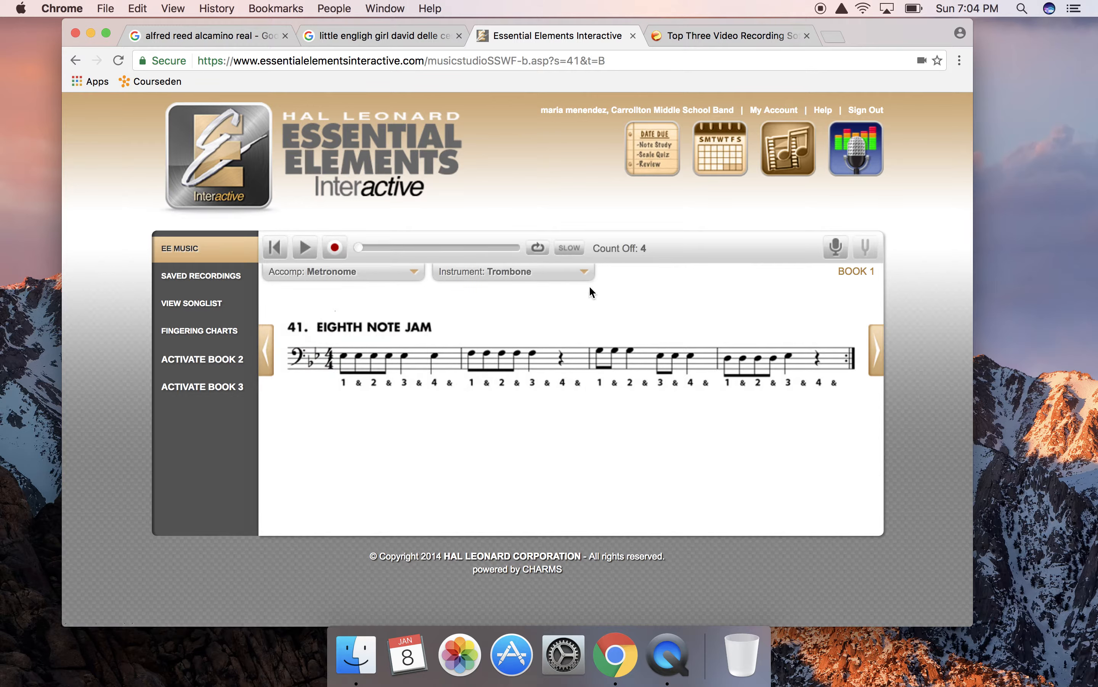
{"action": "mouse_move", "coordinate": [431, 335]}
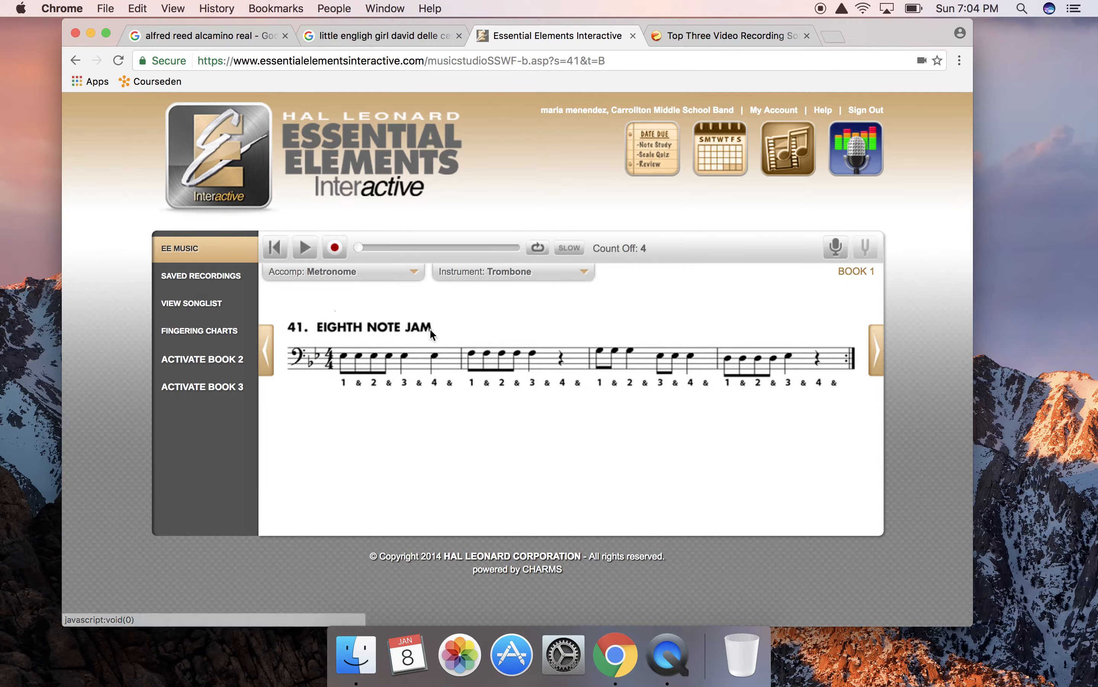
{"action": "mouse_move", "coordinate": [596, 277]}
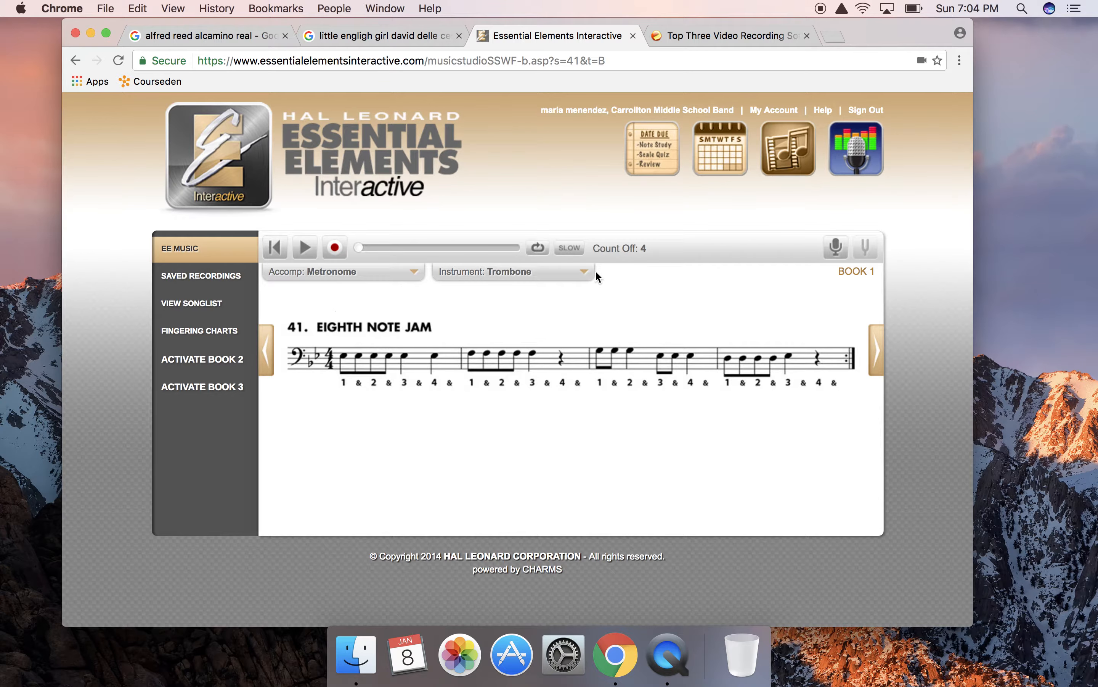
Step: Select Keyboard instead of Trombone in the Instrument list
{"action": "left_click", "coordinate": [510, 272]}
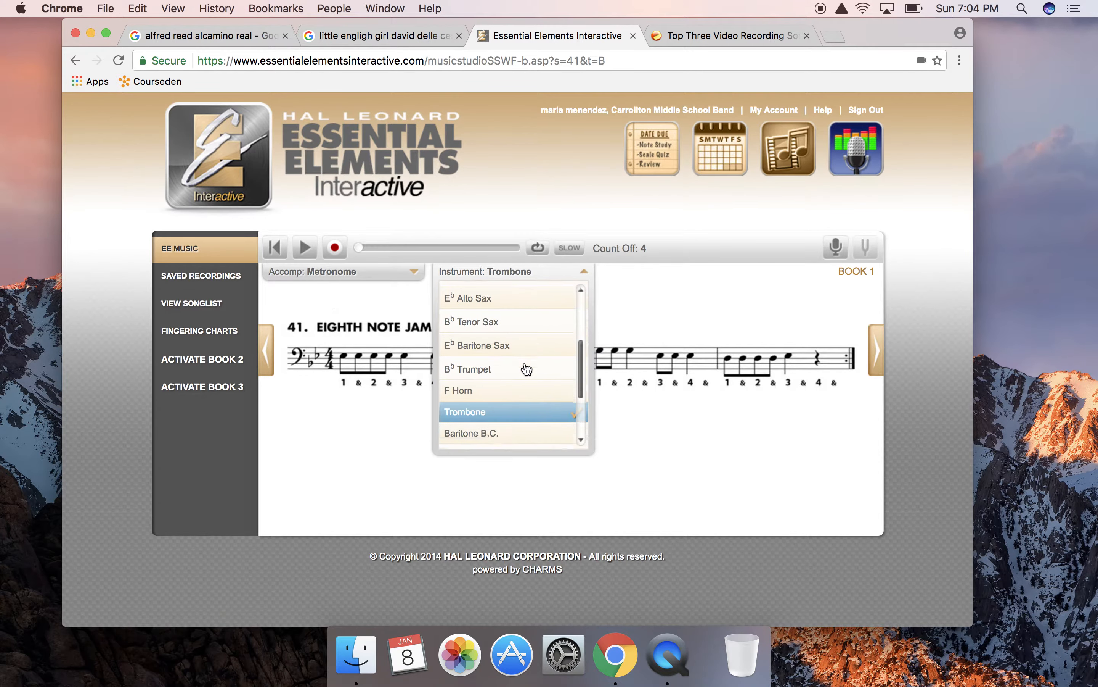
{"action": "scroll", "scroll_direction": "down", "scroll_amount": 3}
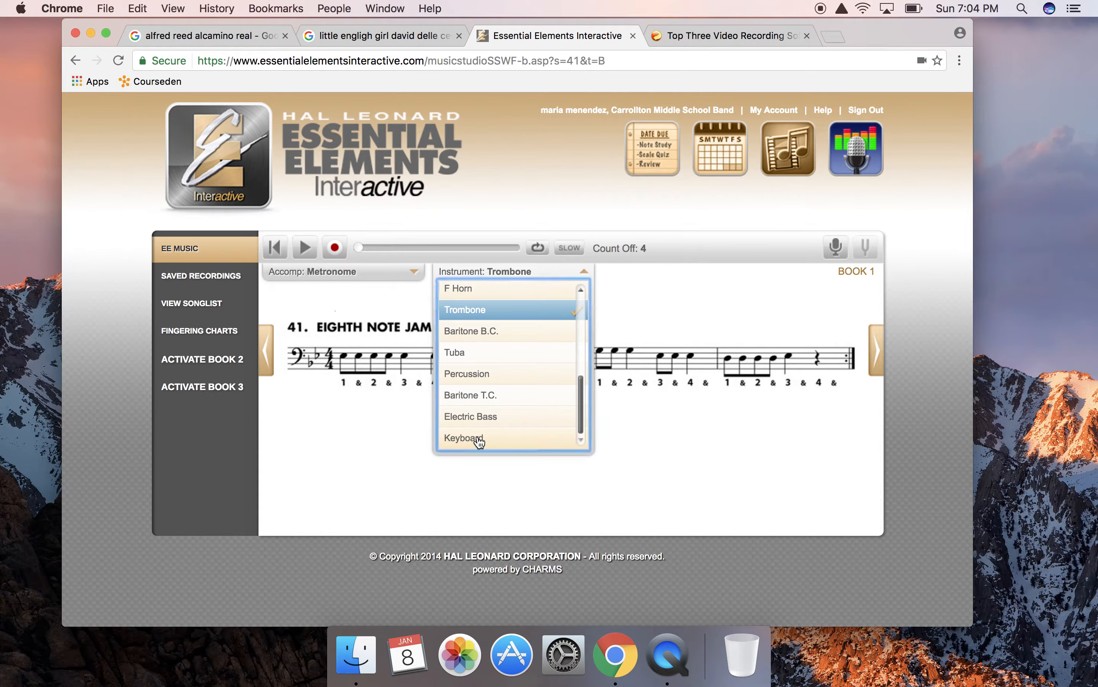
{"action": "left_click", "coordinate": [463, 437]}
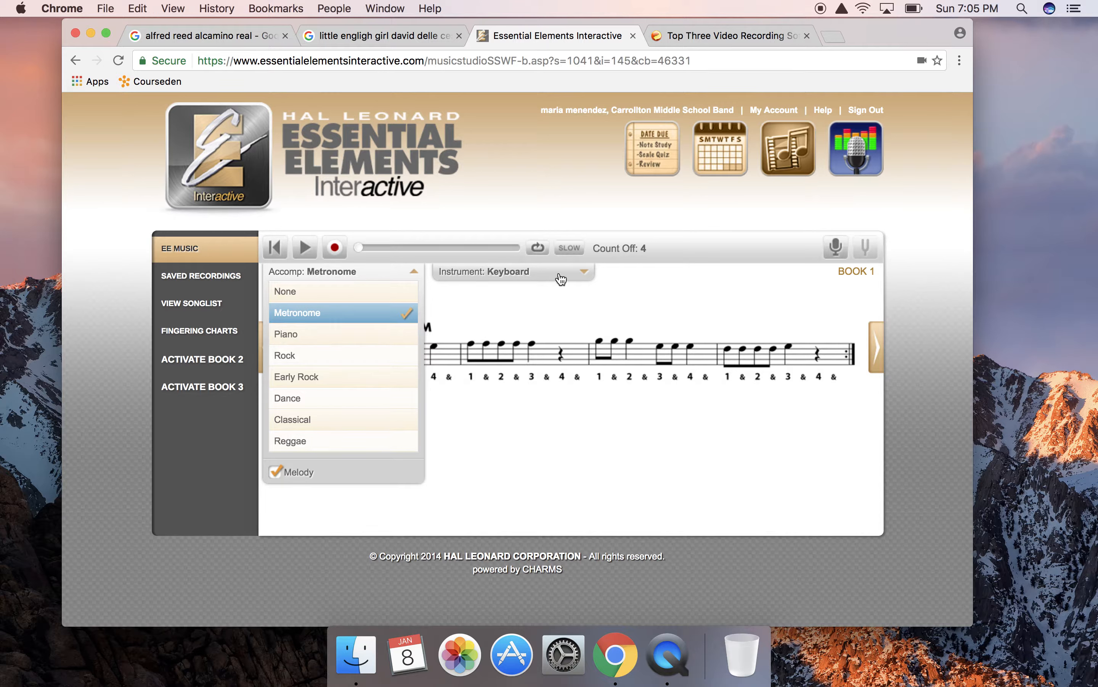
{"action": "mouse_move", "coordinate": [544, 401]}
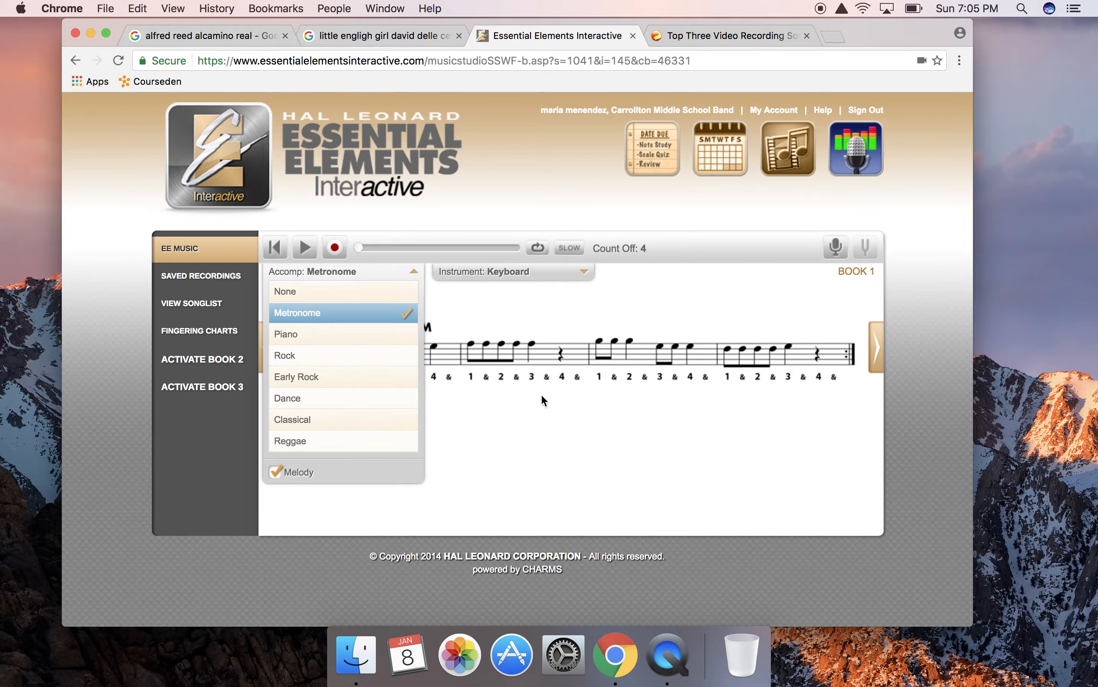
{"action": "mouse_move", "coordinate": [530, 445]}
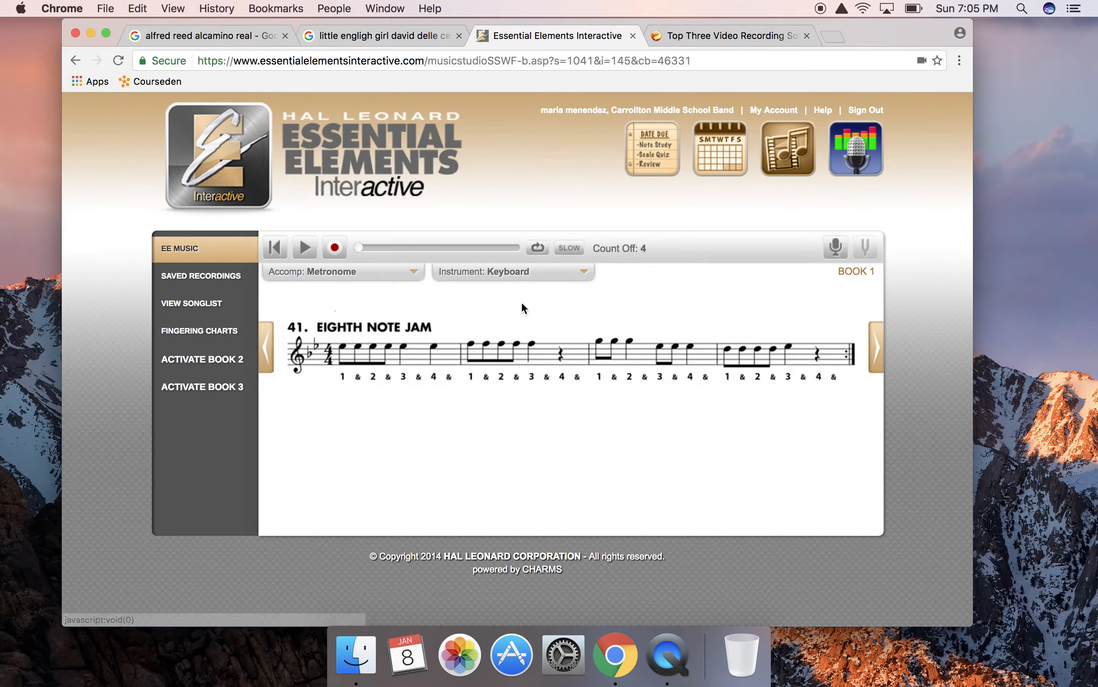
{"action": "mouse_move", "coordinate": [410, 468]}
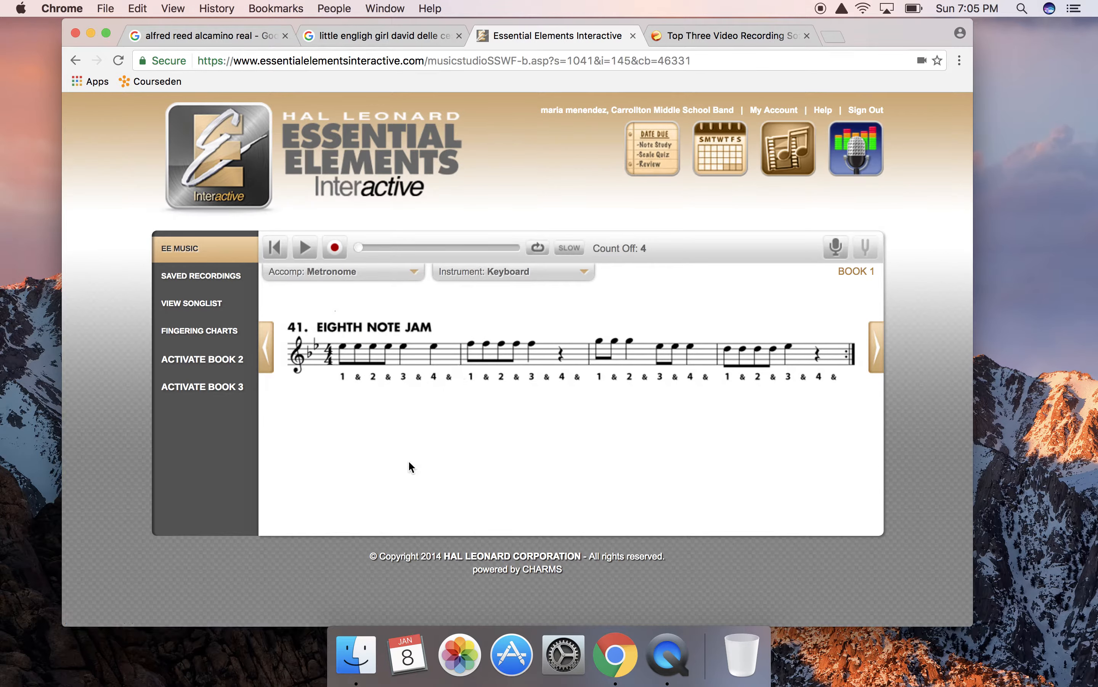
{"action": "mouse_move", "coordinate": [324, 373]}
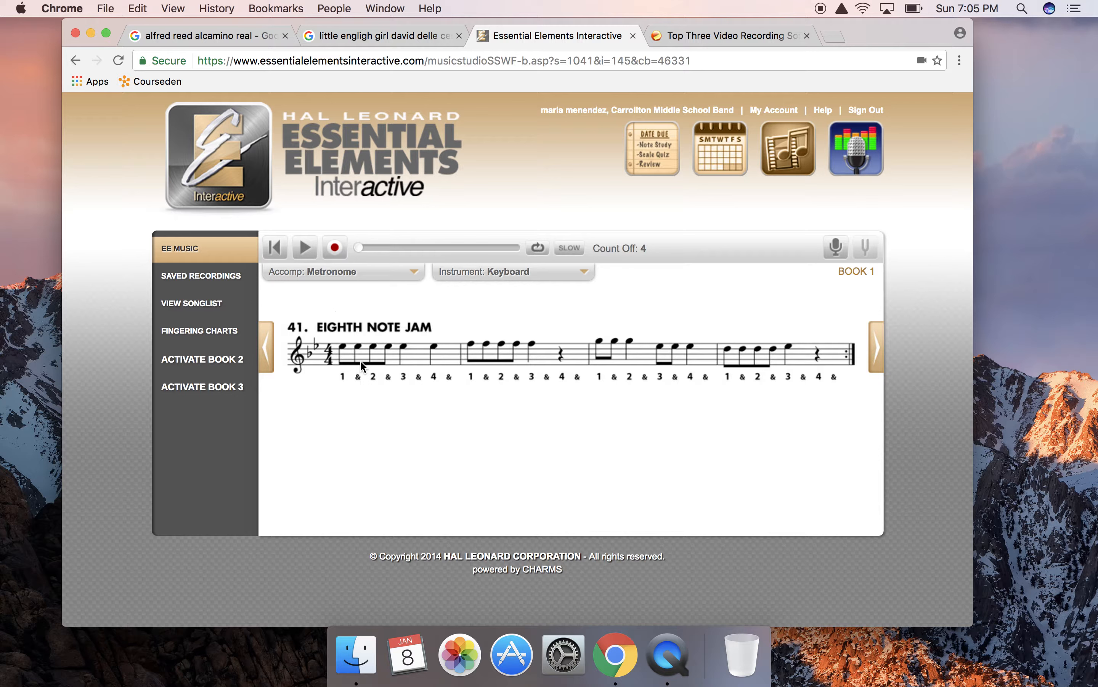
{"action": "mouse_move", "coordinate": [398, 325]}
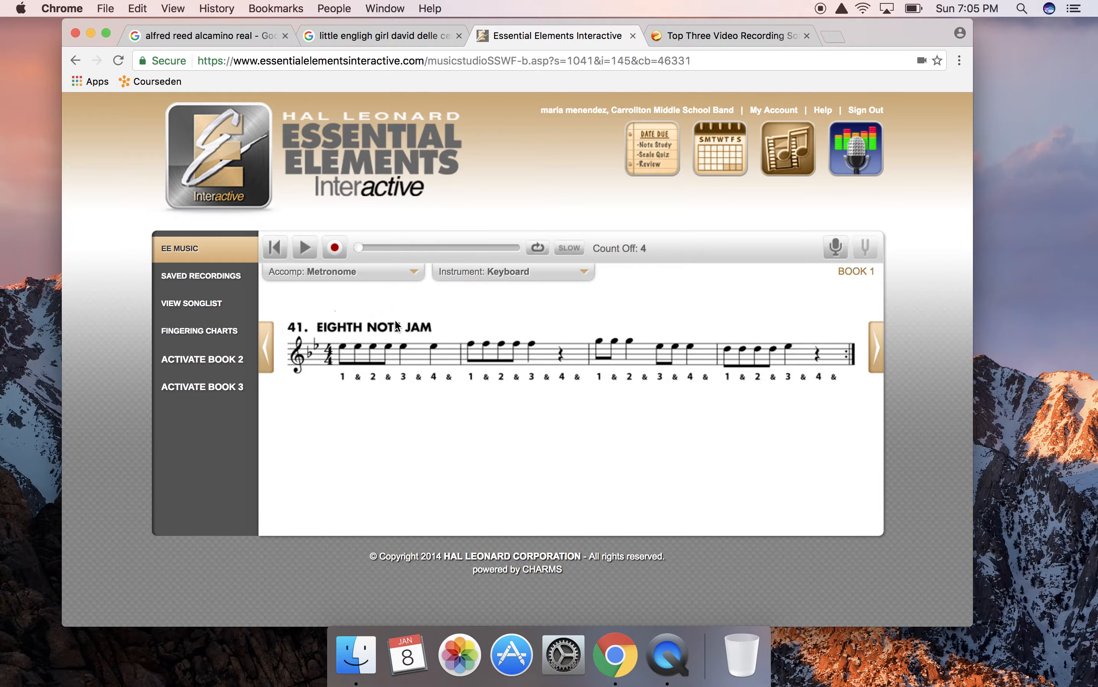
{"action": "mouse_move", "coordinate": [754, 272]}
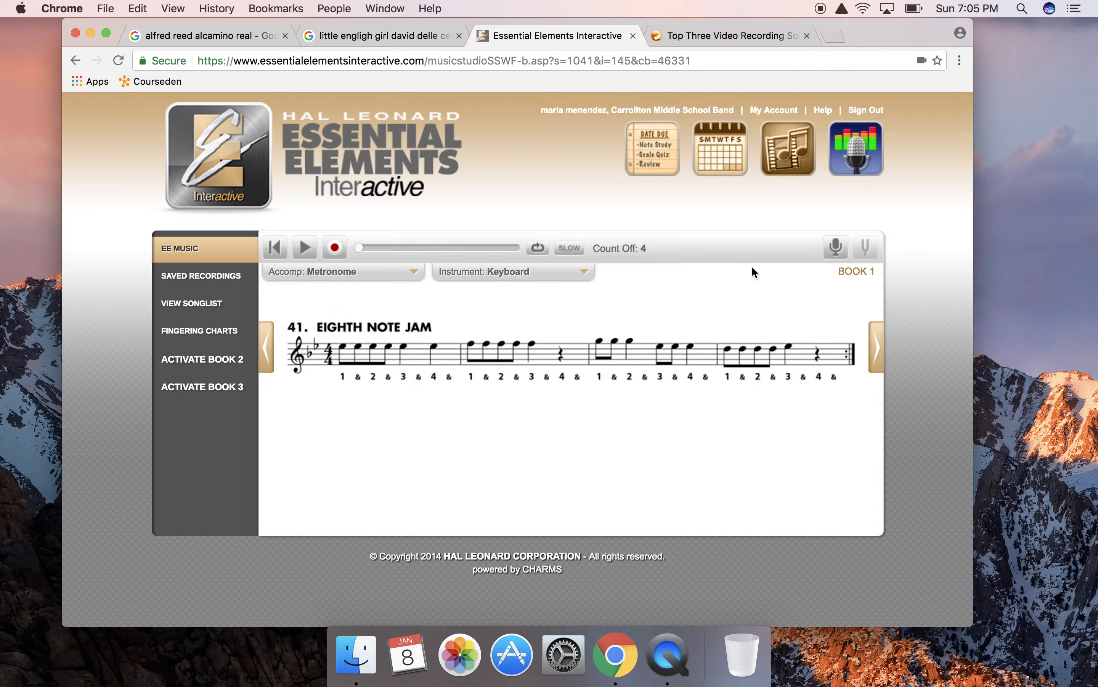
{"action": "mouse_move", "coordinate": [836, 247]}
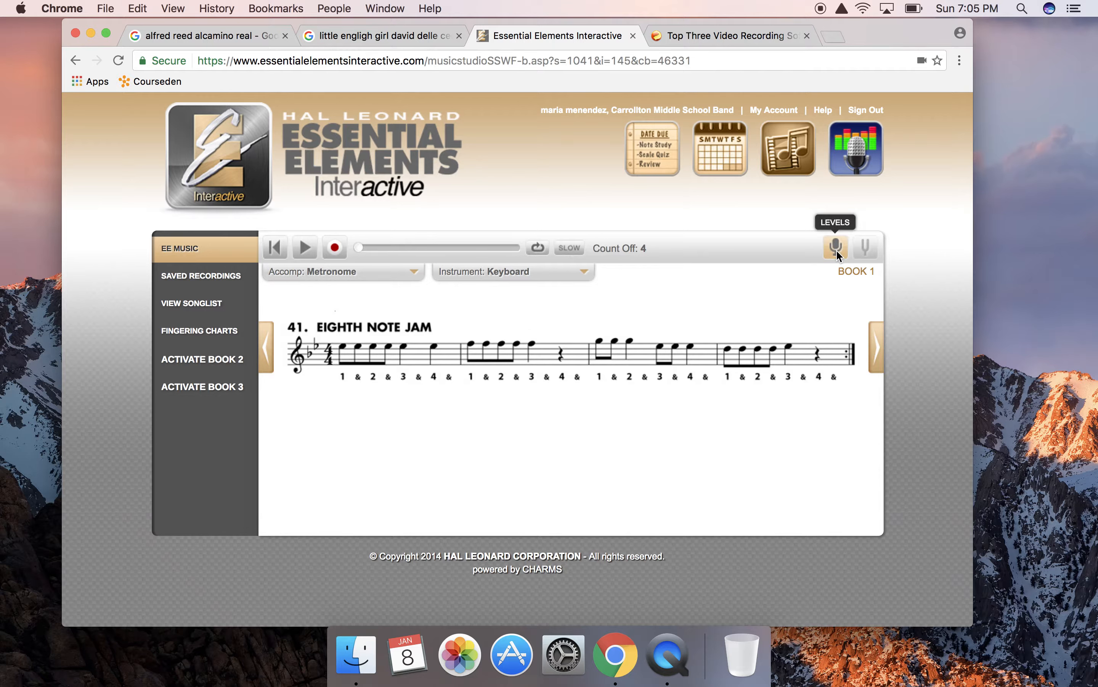
{"action": "left_click", "coordinate": [836, 246]}
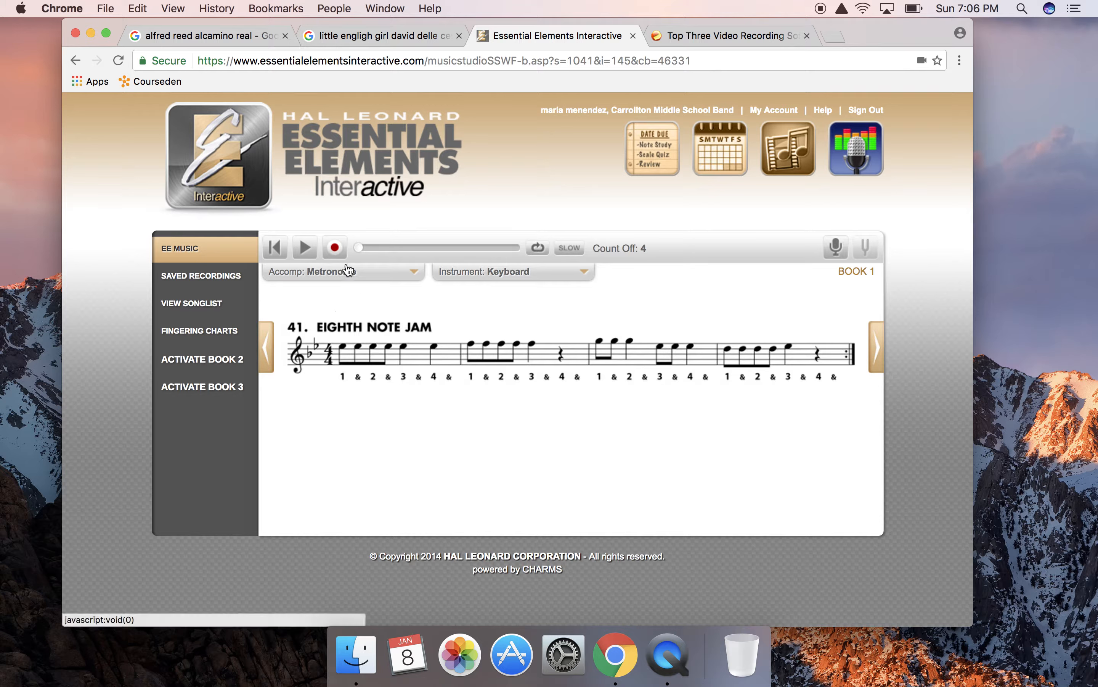
Step: Record Take 1 of Eighth Note Jam over the metronome, stopping after the exercise is played
{"action": "left_click", "coordinate": [334, 246]}
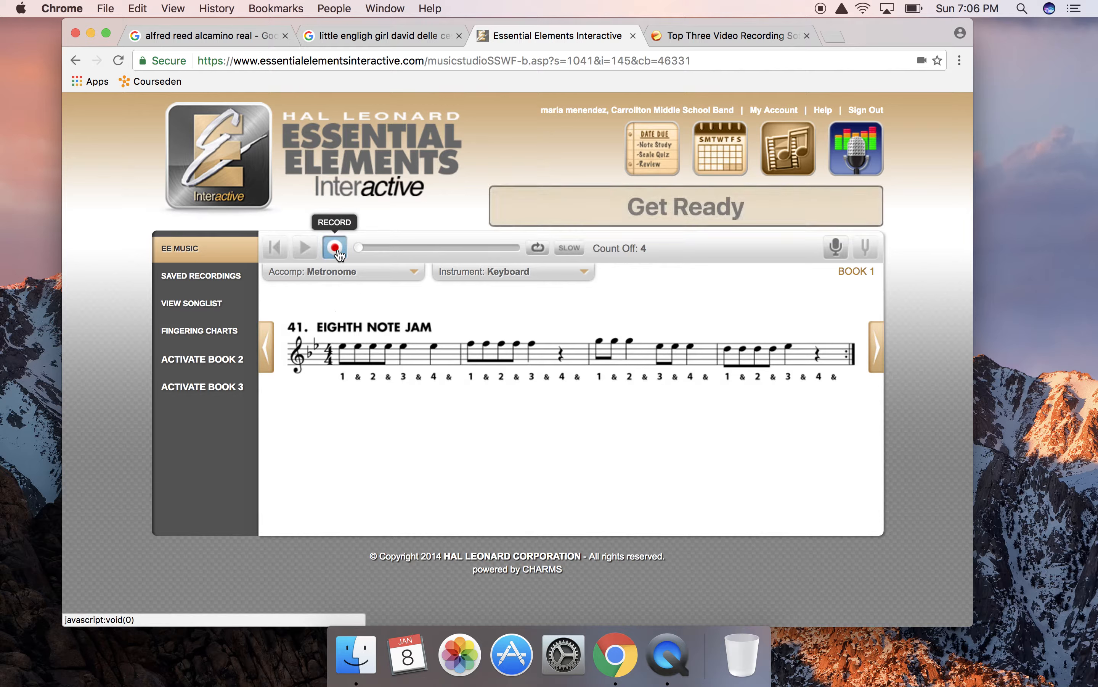
{"action": "left_click", "coordinate": [334, 247]}
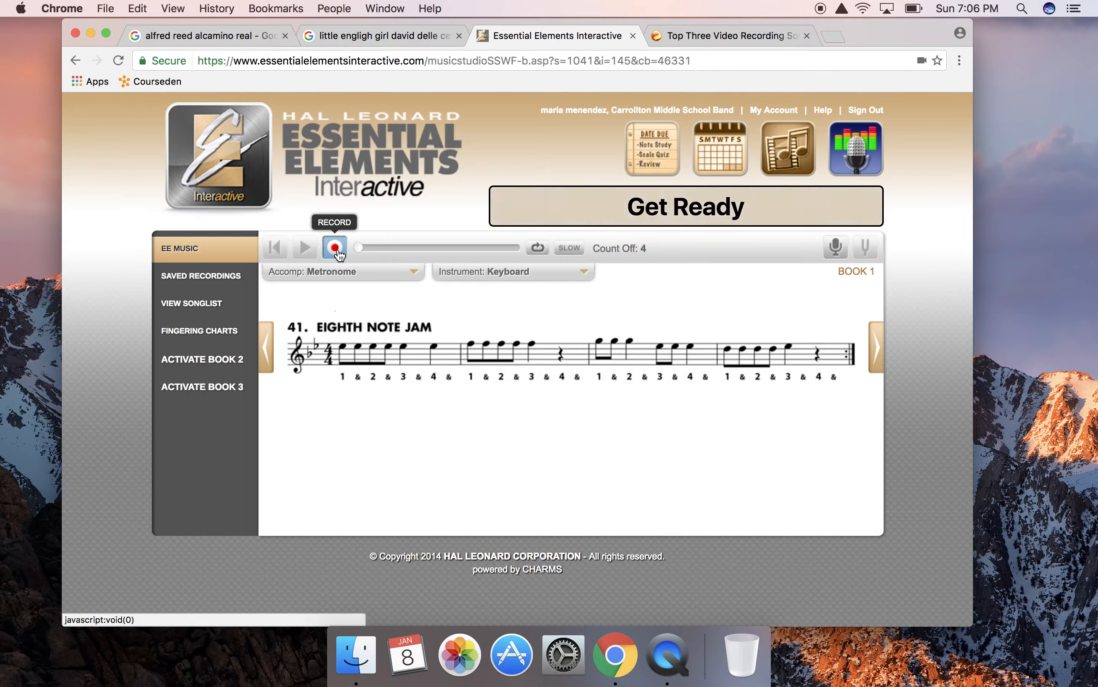
{"action": "left_click", "coordinate": [334, 246]}
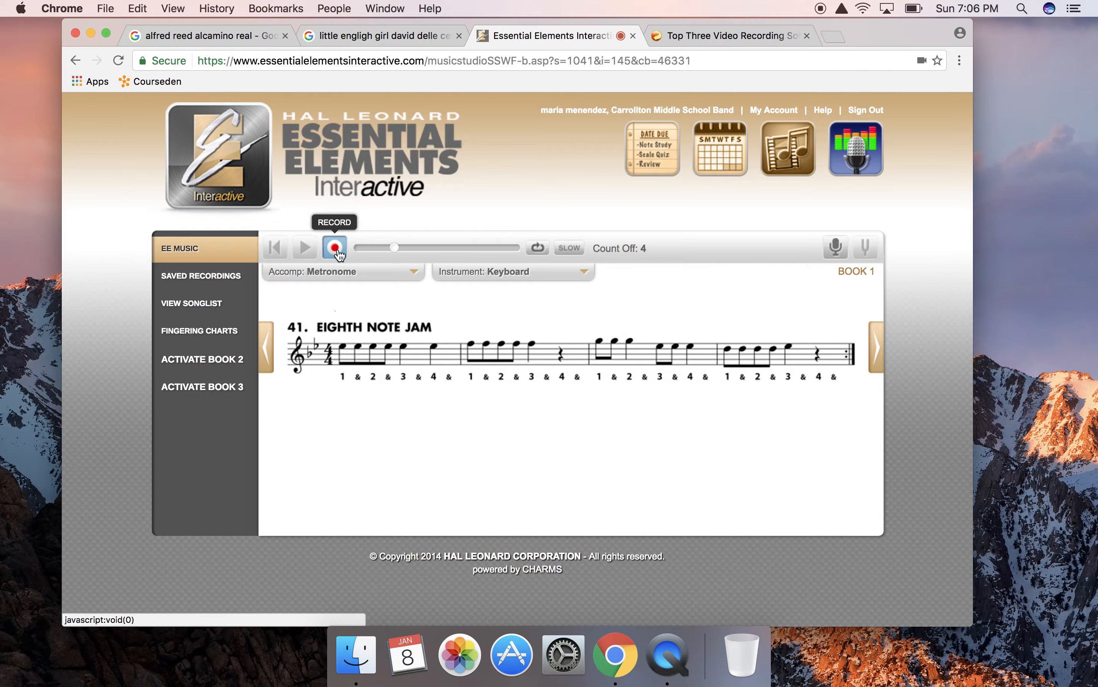
{"action": "left_click", "coordinate": [334, 247]}
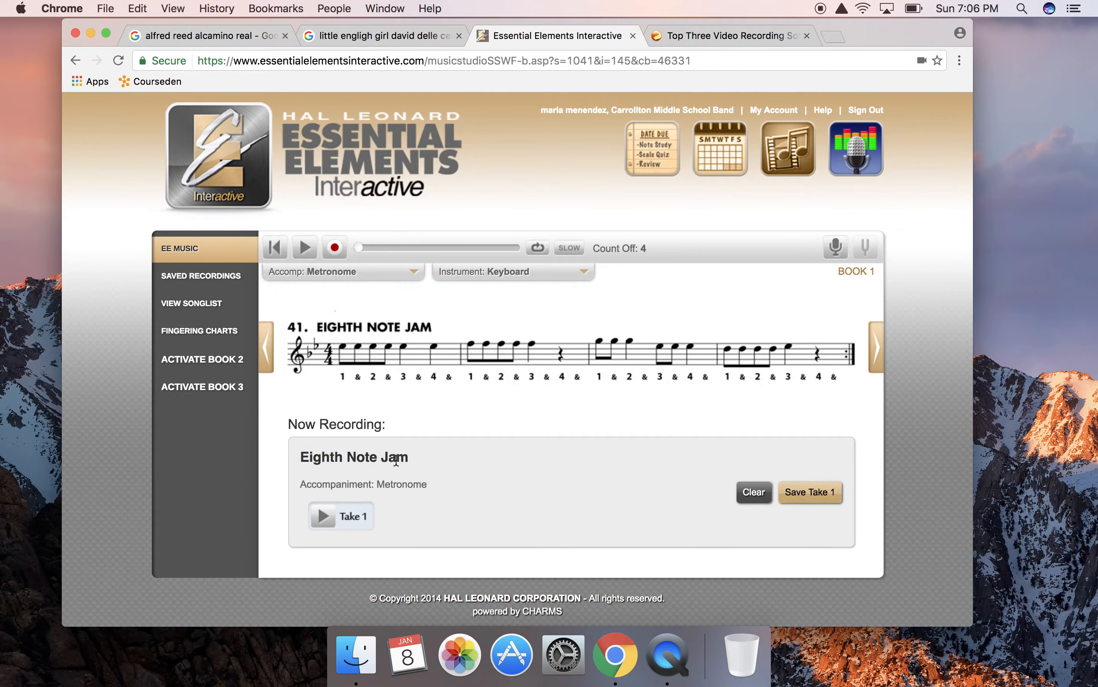
Step: Play back Take 1, then save it so the file is uploaded
{"action": "scroll", "scroll_direction": "down", "scroll_amount": 3}
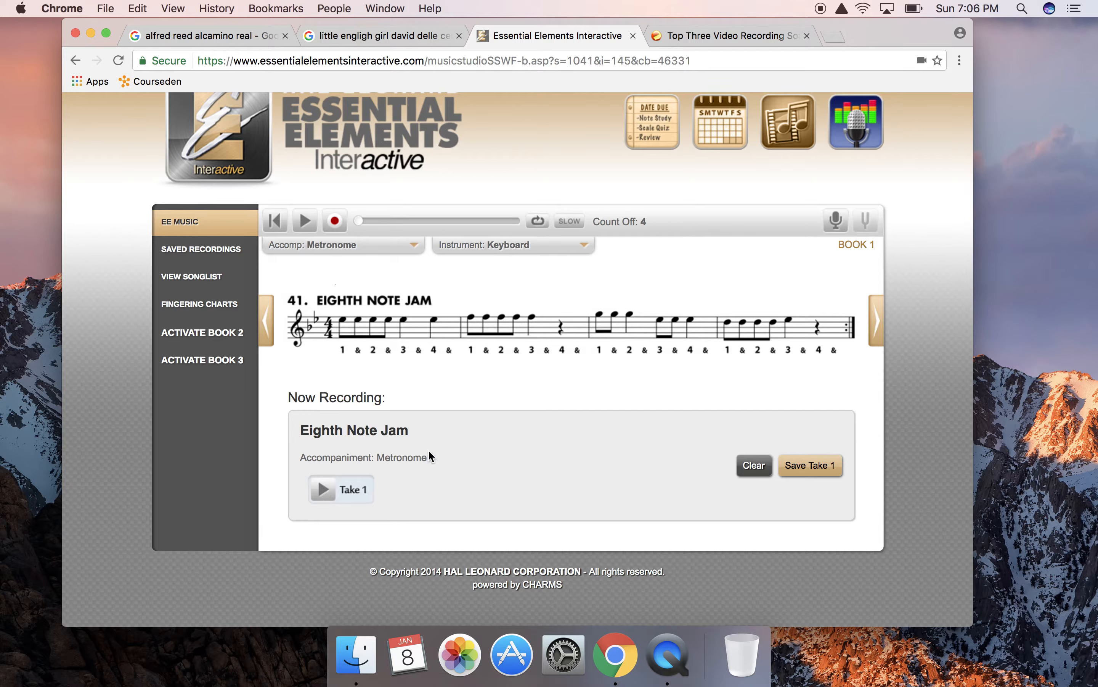
{"action": "left_click", "coordinate": [323, 488]}
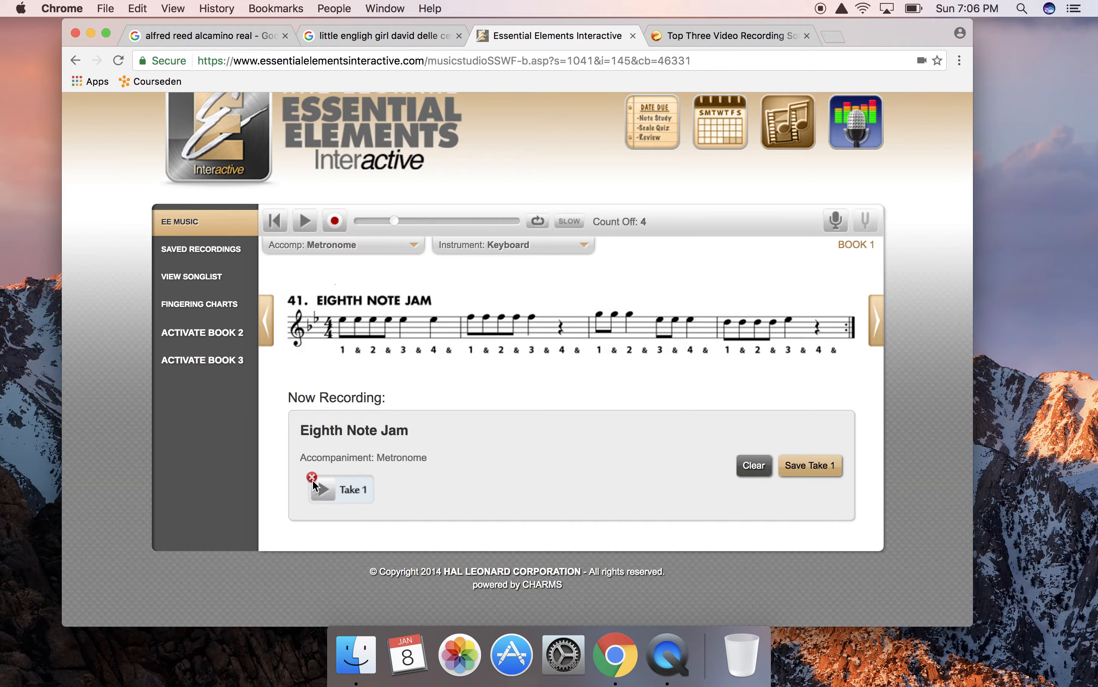
{"action": "mouse_move", "coordinate": [395, 323]}
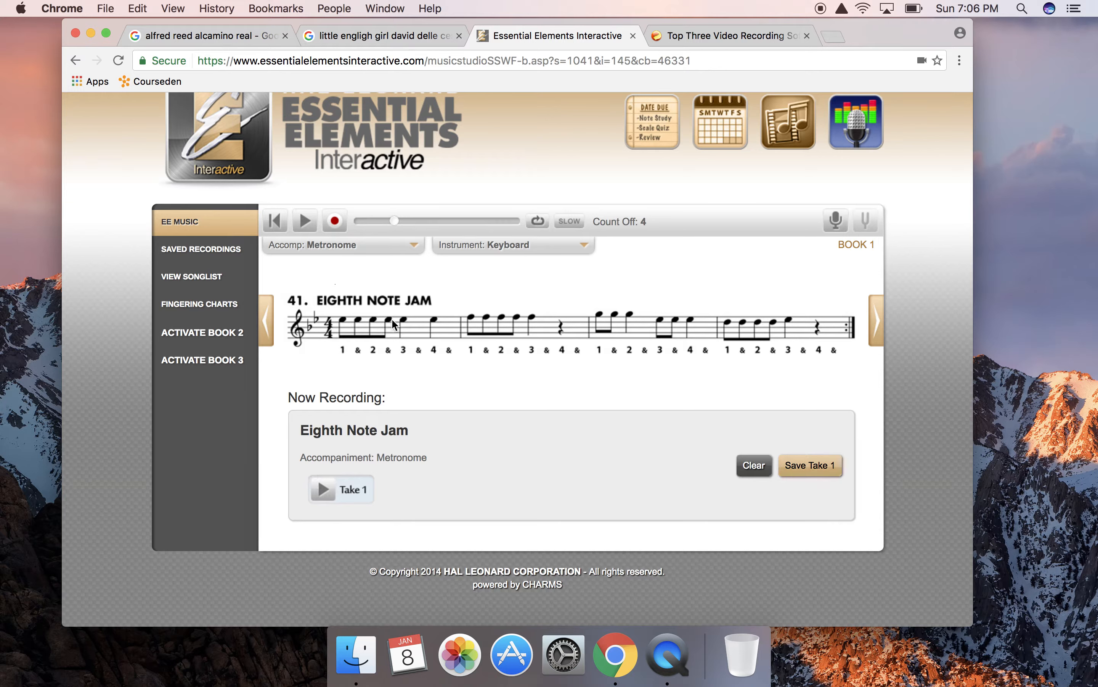
{"action": "left_click", "coordinate": [810, 465]}
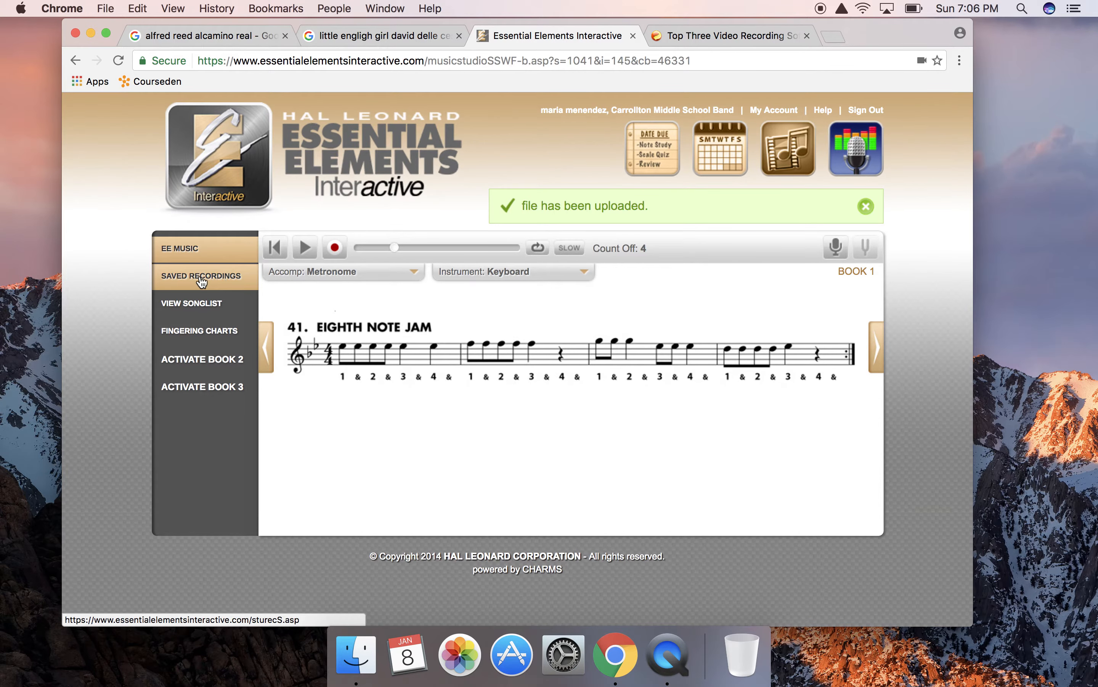
Step: Submit the 1/8/2017 Bk 1 #041 Eighth Note Jam (002) take from Saved Recordings
{"action": "left_click", "coordinate": [201, 276]}
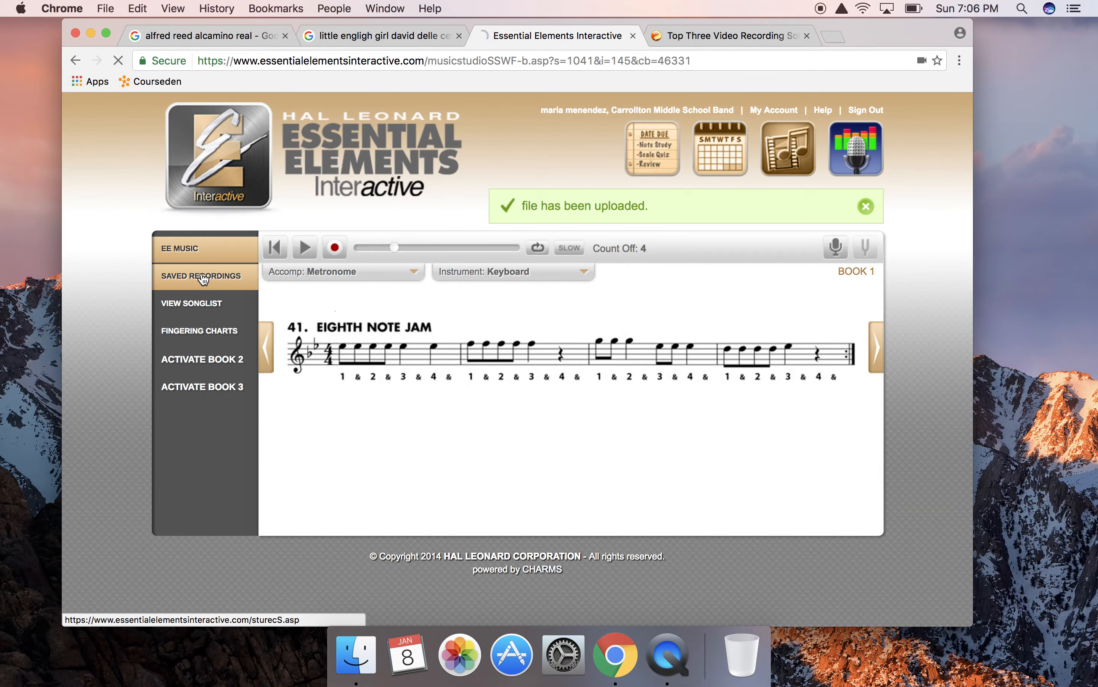
{"action": "left_click", "coordinate": [201, 275]}
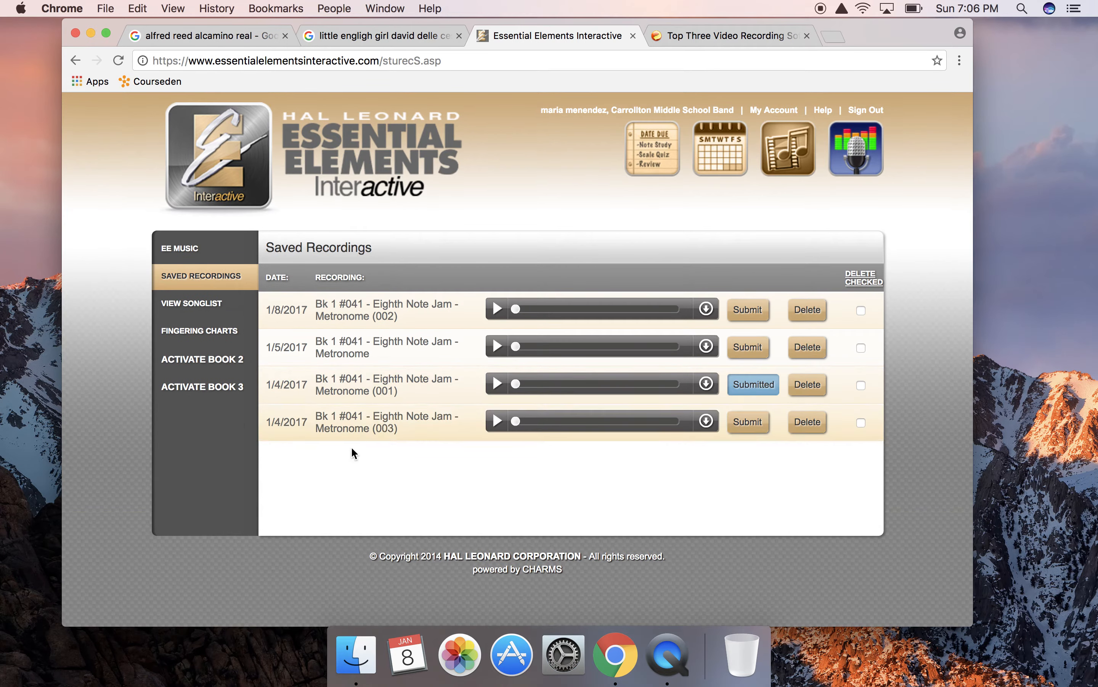
{"action": "mouse_move", "coordinate": [384, 418]}
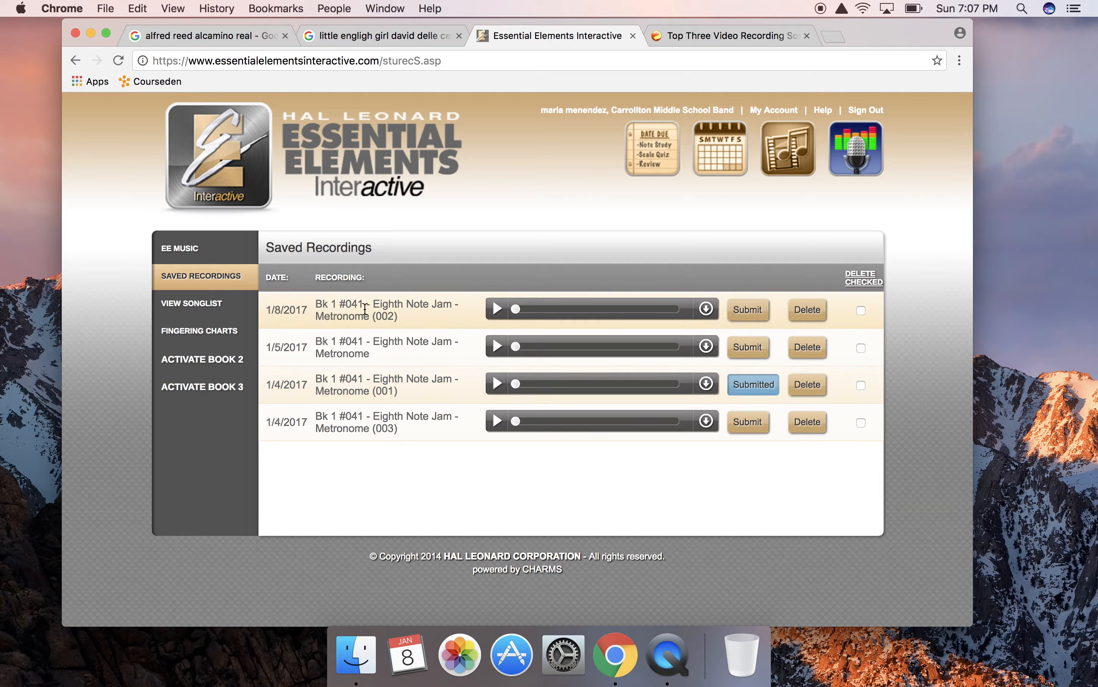
{"action": "mouse_move", "coordinate": [500, 303]}
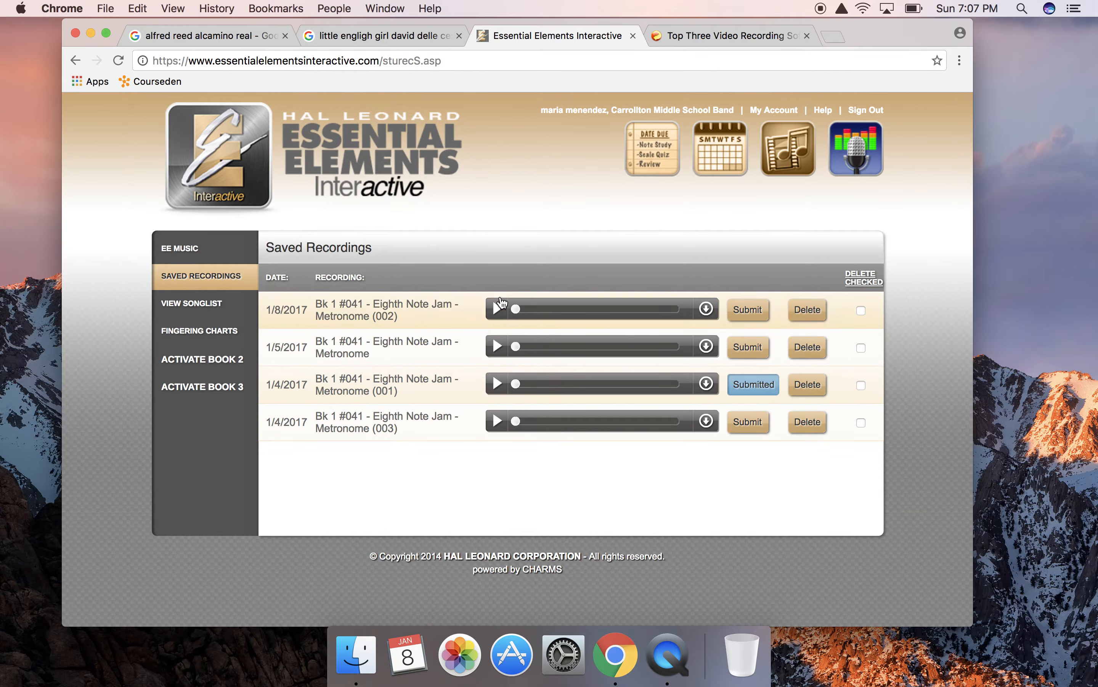
{"action": "mouse_move", "coordinate": [498, 499]}
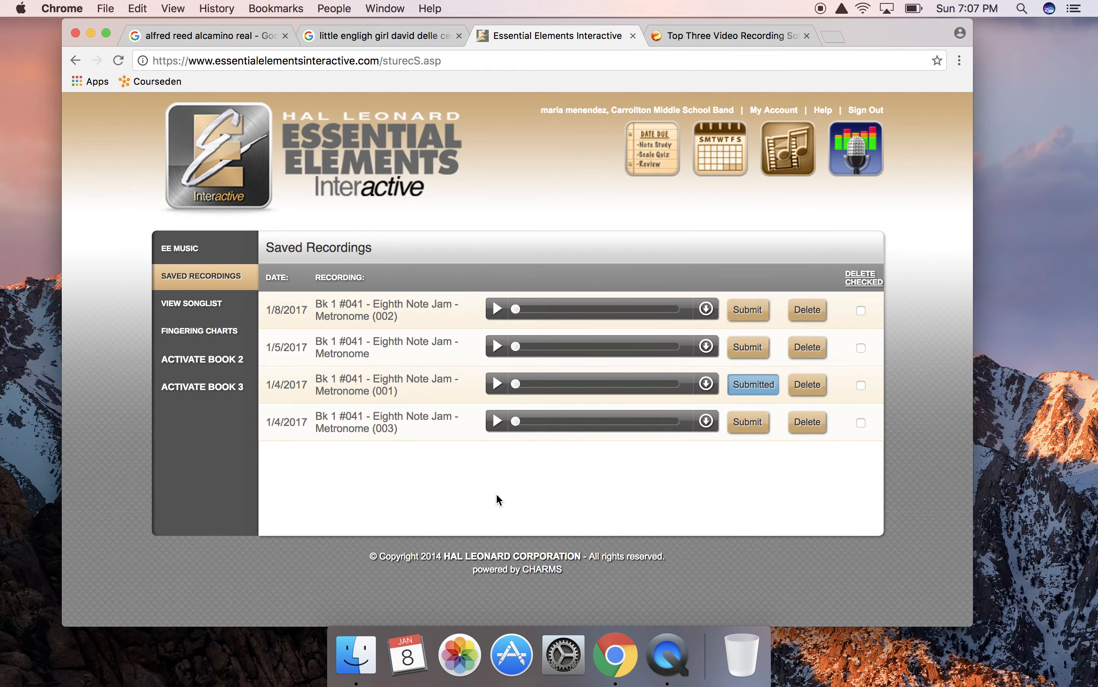
{"action": "mouse_move", "coordinate": [753, 384]}
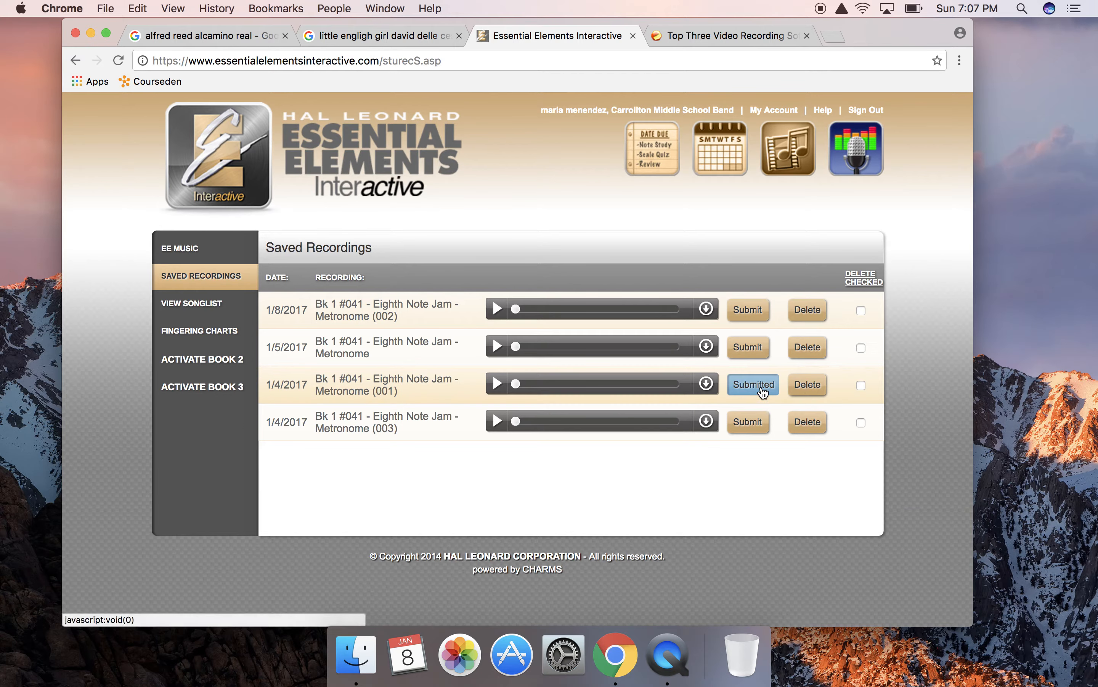
{"action": "mouse_move", "coordinate": [751, 391]}
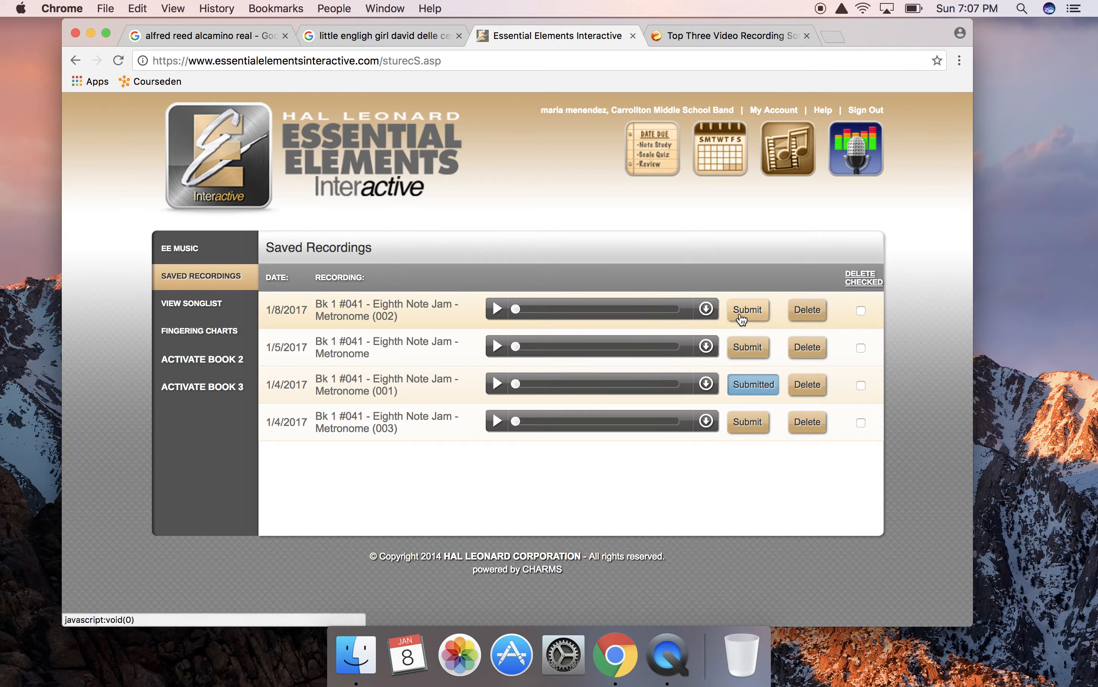
{"action": "left_click", "coordinate": [747, 309]}
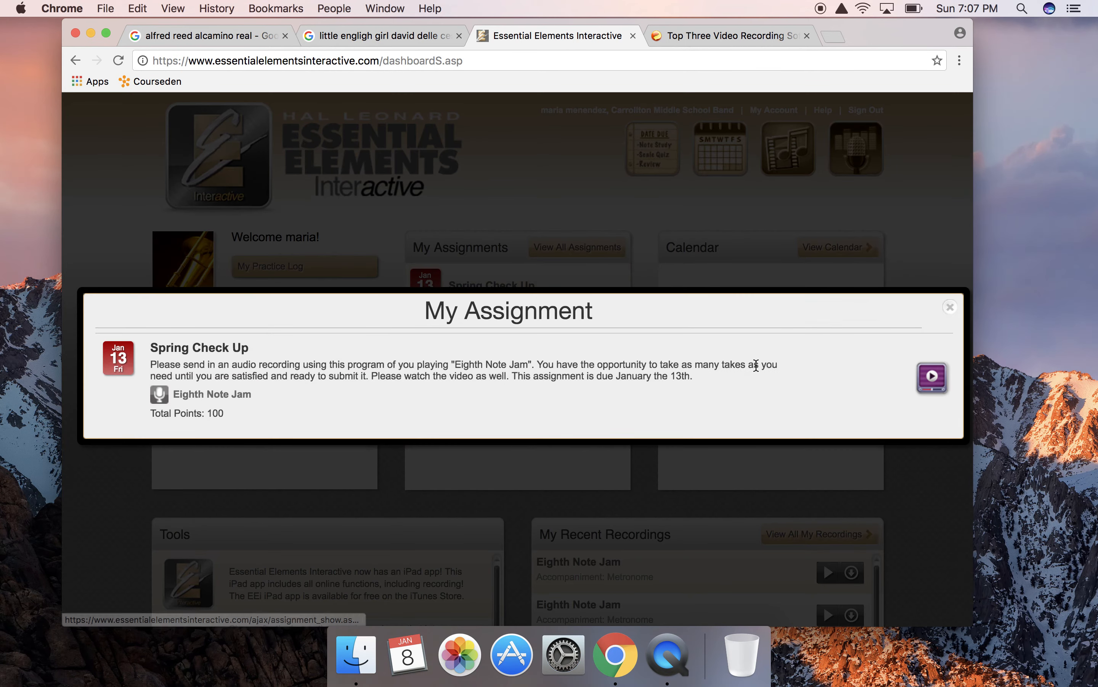
Step: Reopen Eighth Note Jam in the music studio from the assignment's exercise link
{"action": "left_click", "coordinate": [932, 378]}
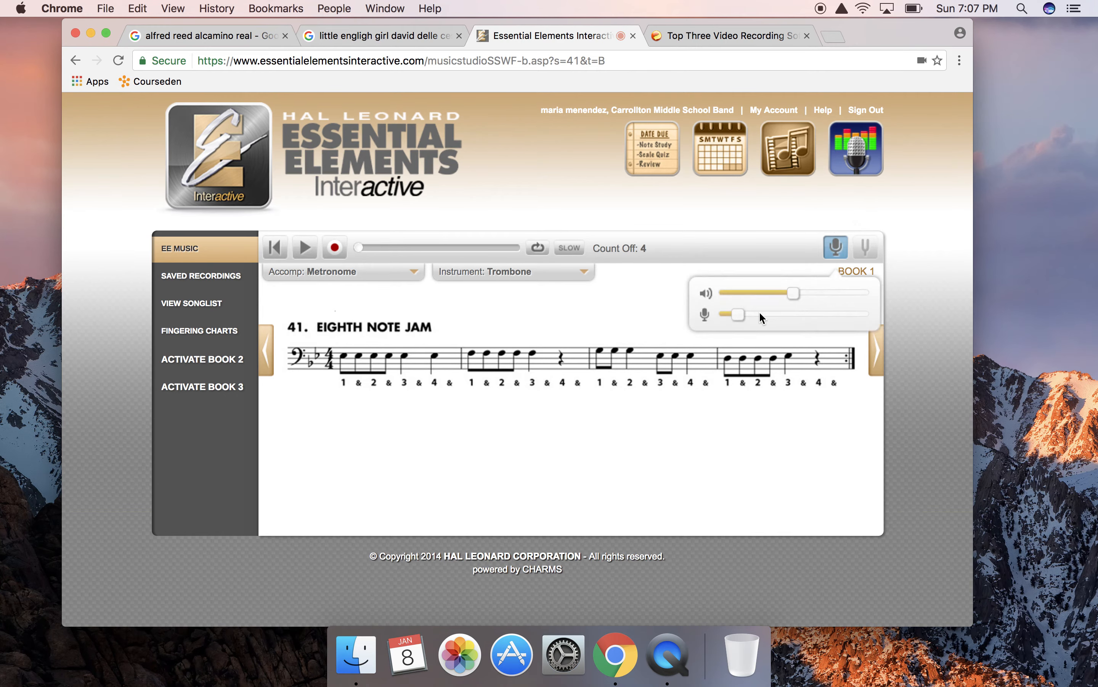
{"action": "left_click", "coordinate": [511, 271]}
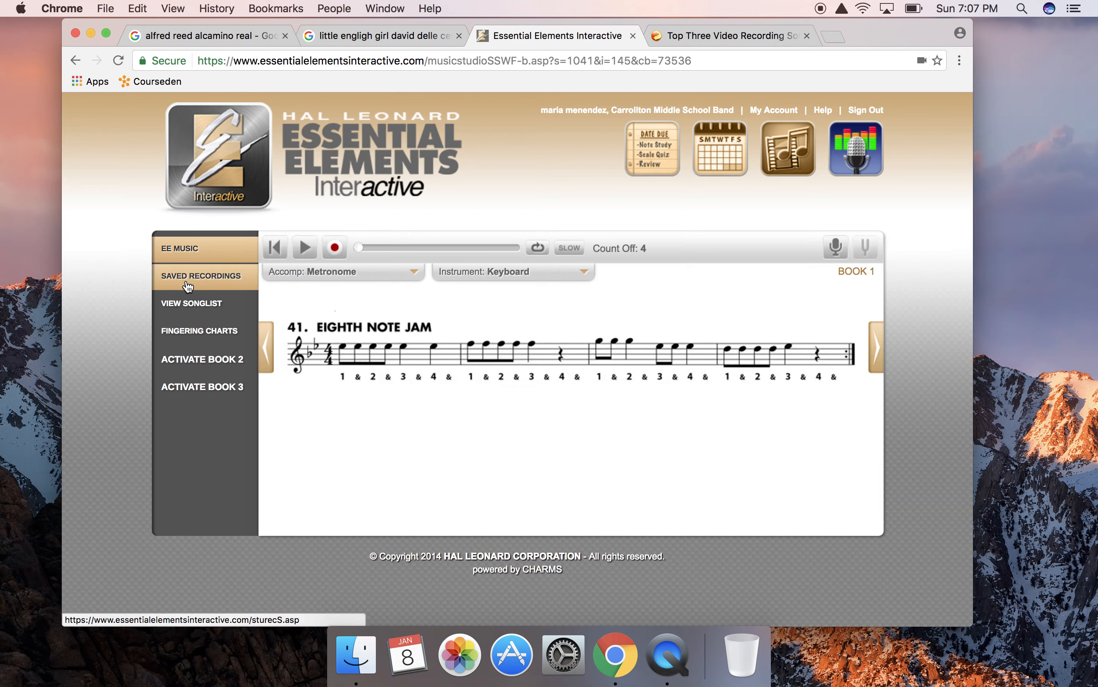
Step: Show Saved Recordings with the 1/8/2017 Eighth Note Jam take marked Submitted
{"action": "left_click", "coordinate": [201, 276]}
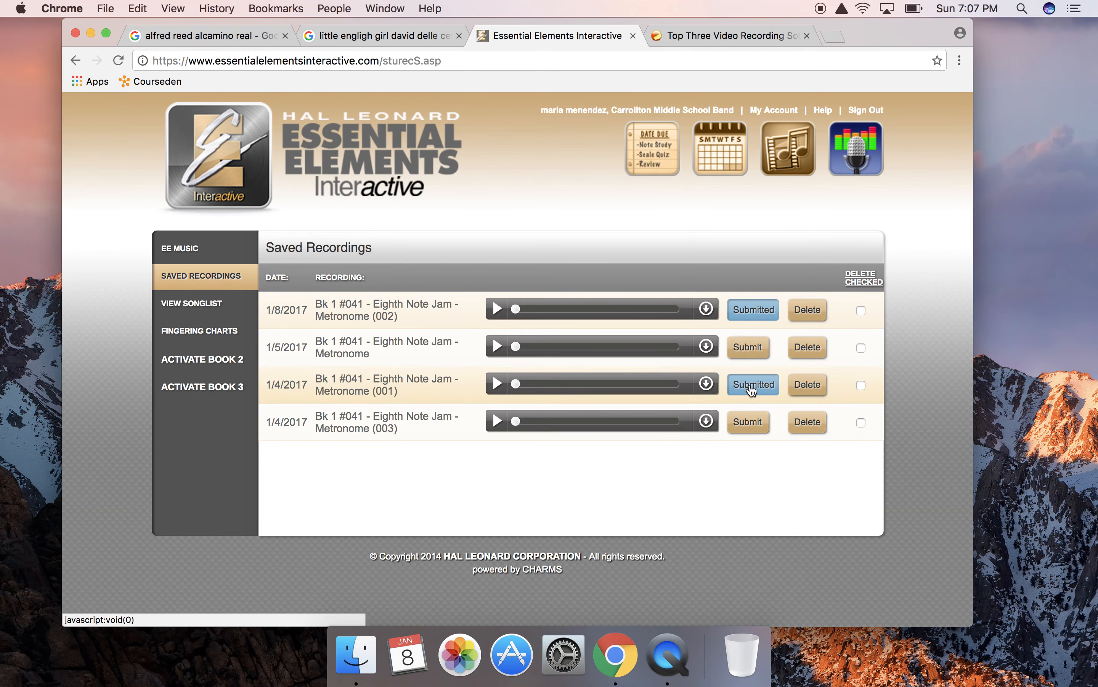
{"action": "mouse_move", "coordinate": [711, 476]}
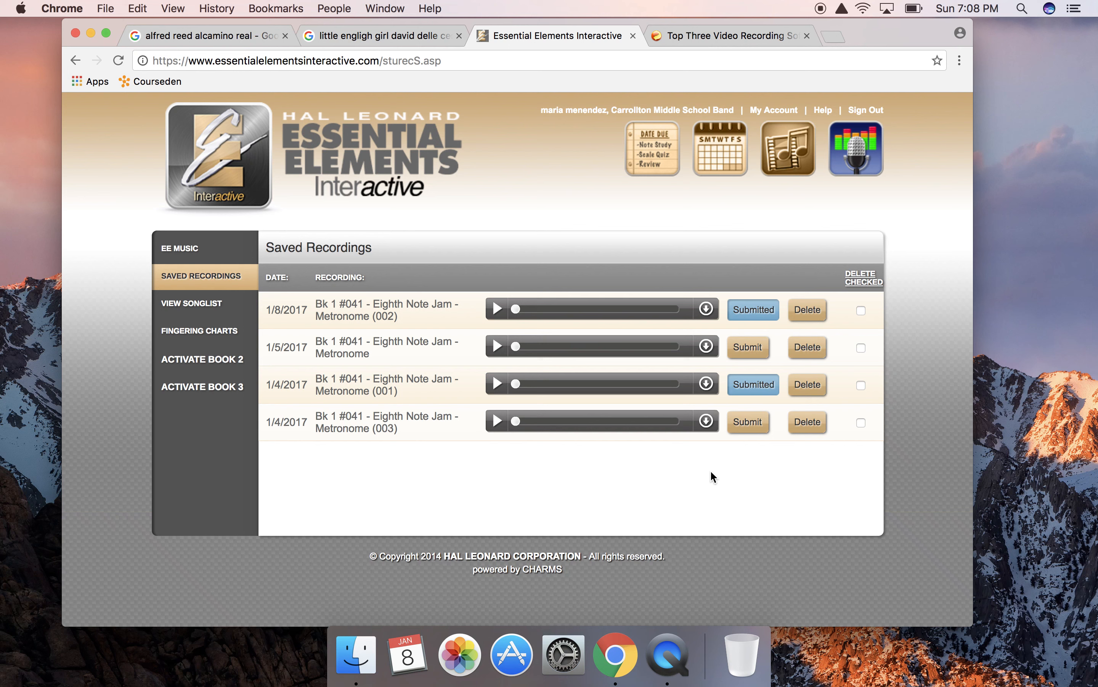
{"action": "mouse_move", "coordinate": [854, 6]}
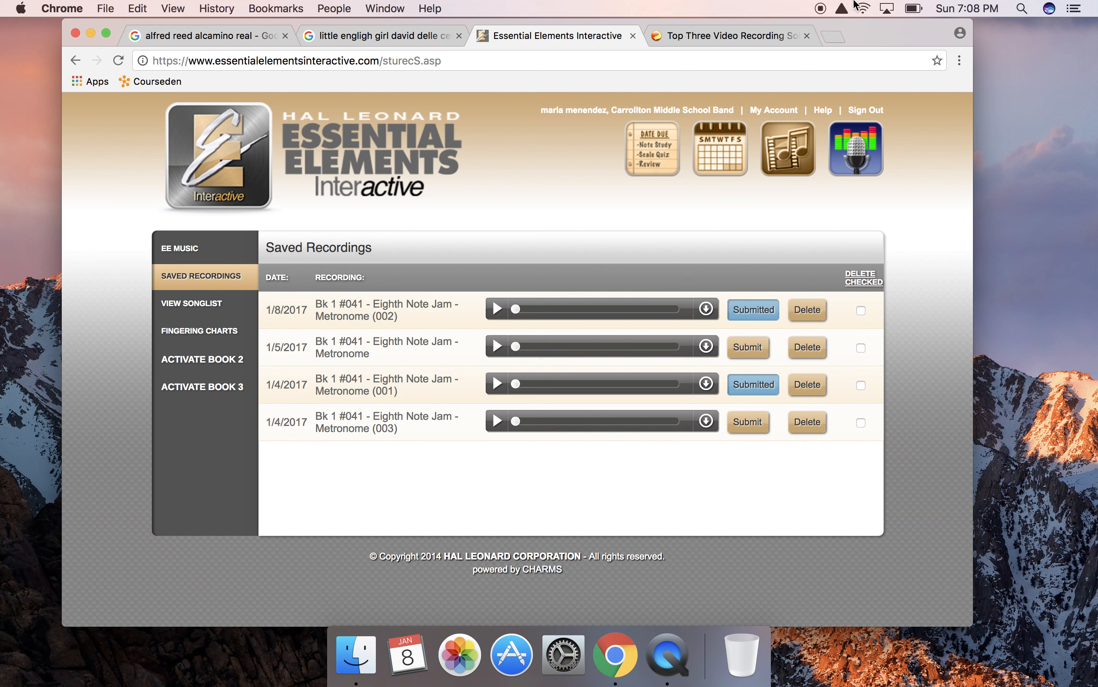